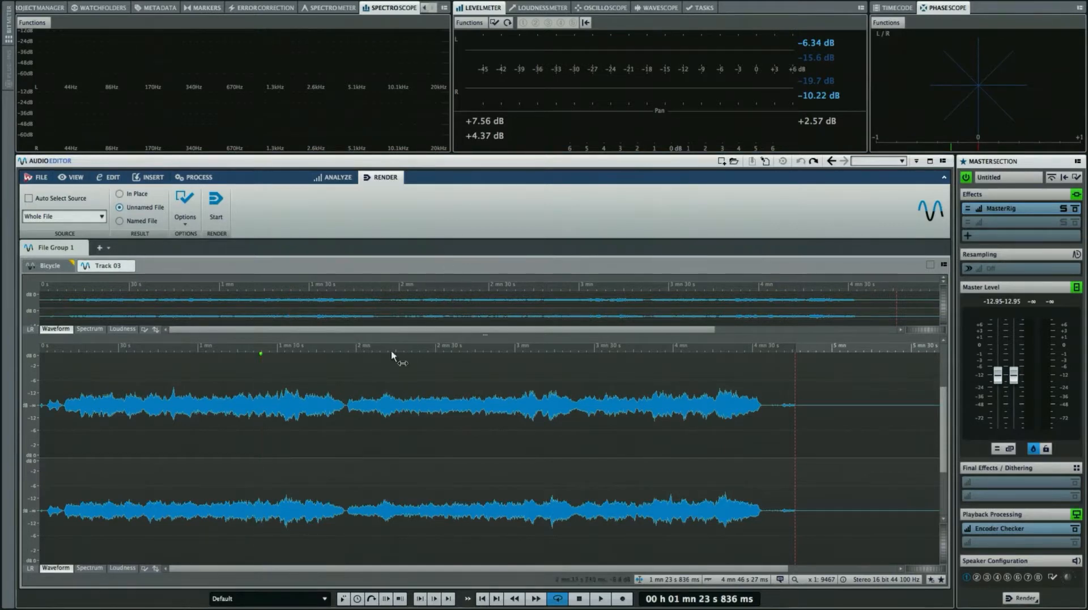
Check the MasterRig window, then set the render Source to Whole File and Result to In Place
click(1004, 209)
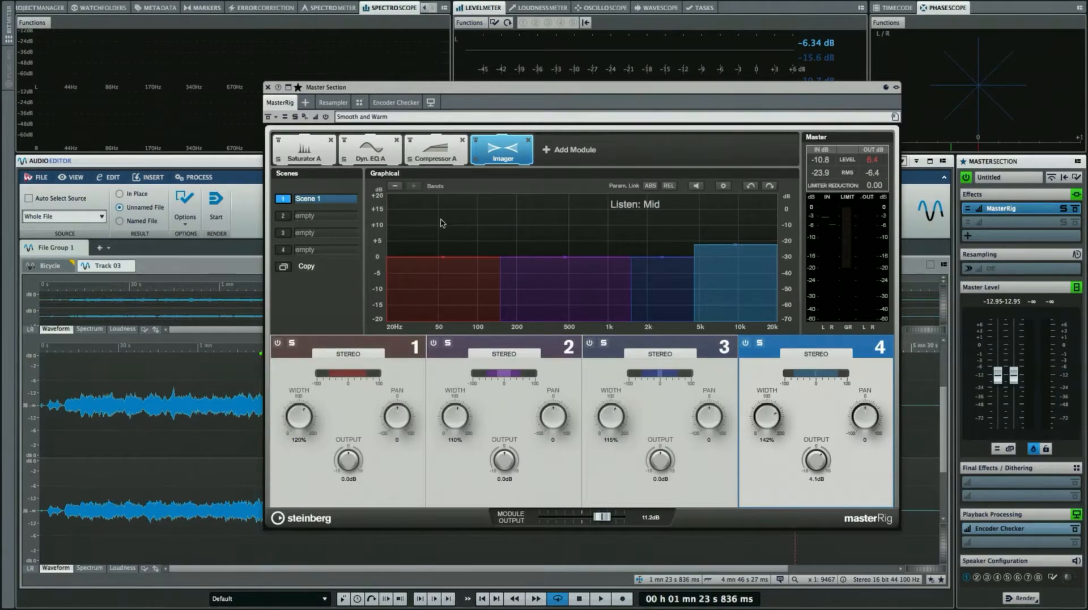
mouse_move(318, 186)
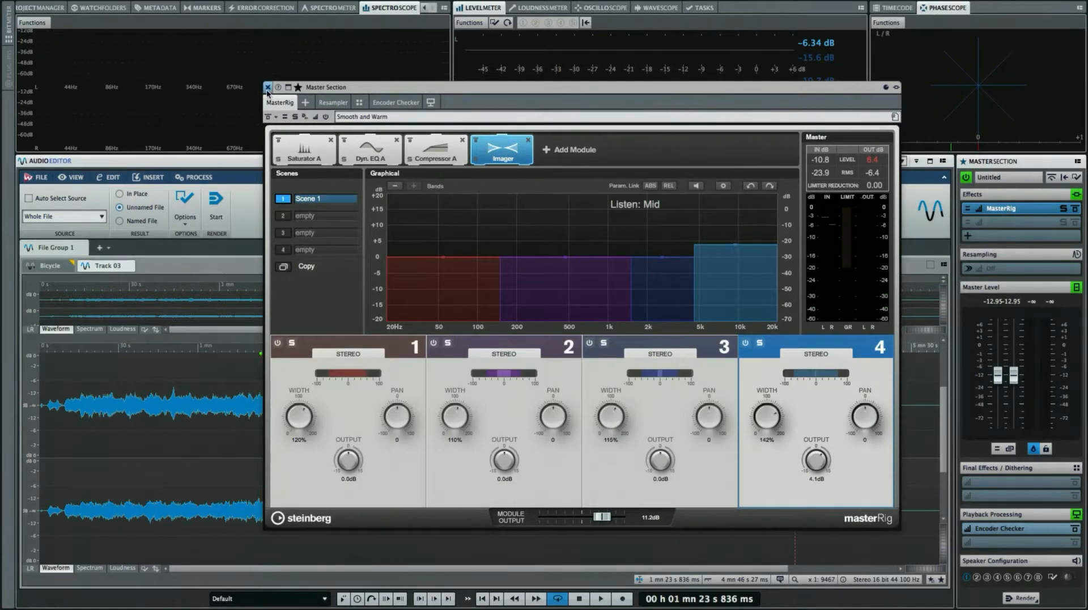
click(267, 87)
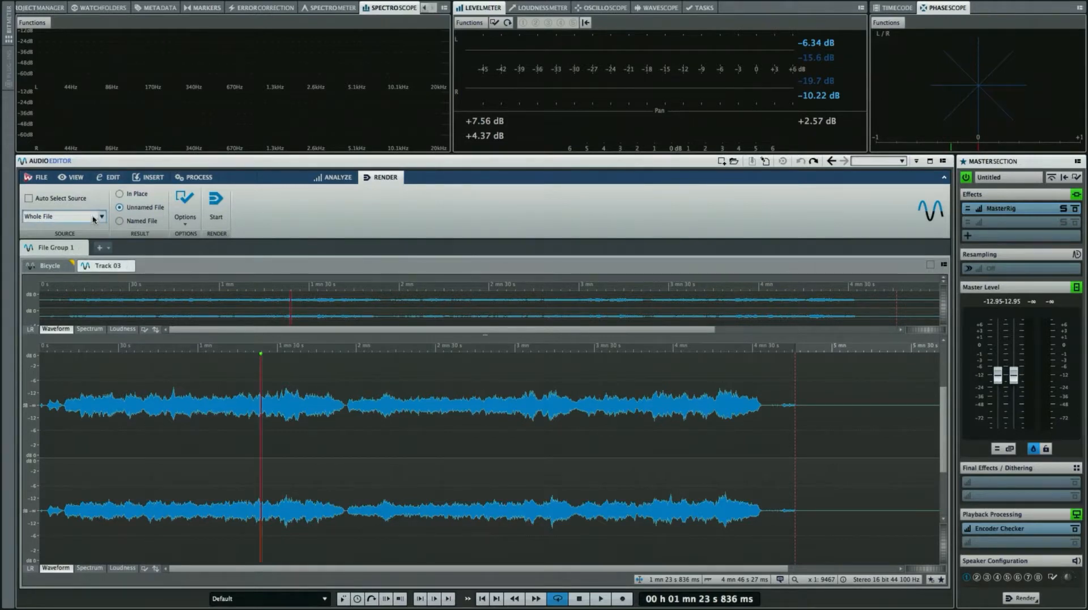
click(101, 217)
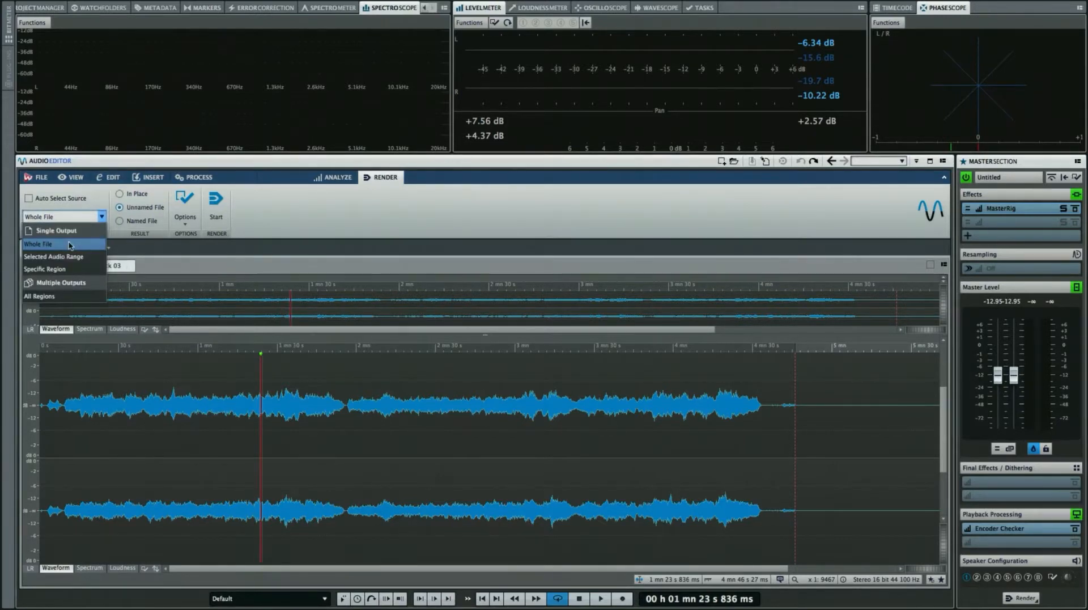
click(38, 243)
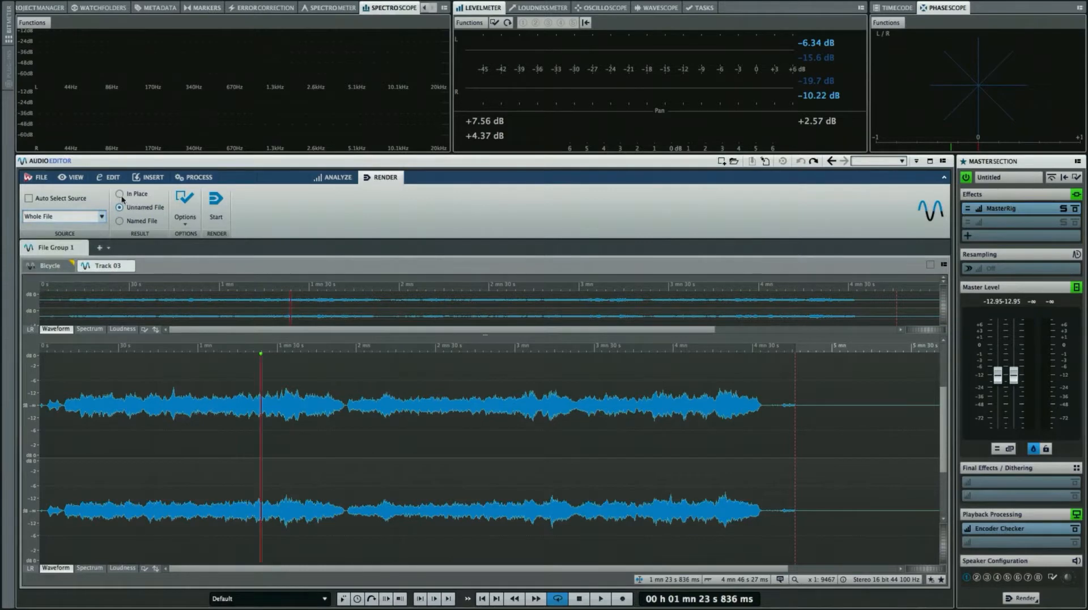
click(122, 194)
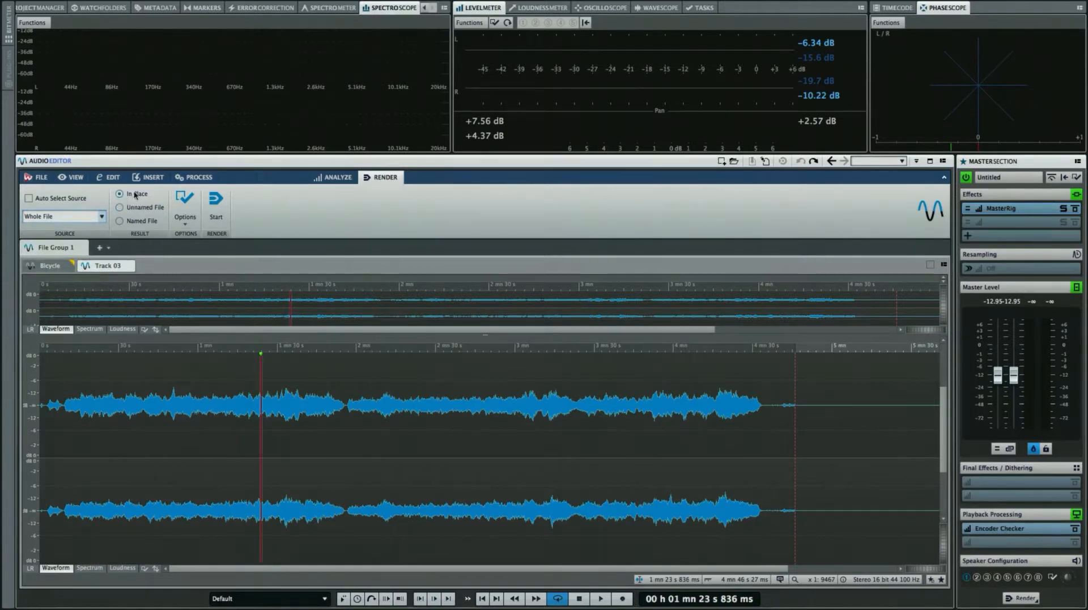
mouse_move(215, 200)
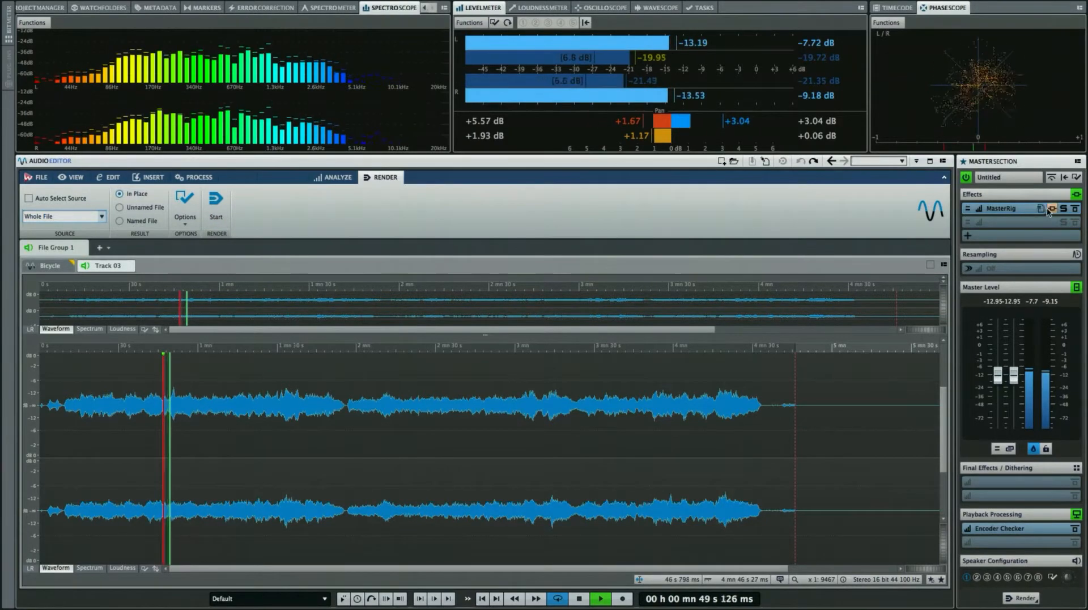
Preview playback through the MasterRig effect and stop it again
click(1052, 209)
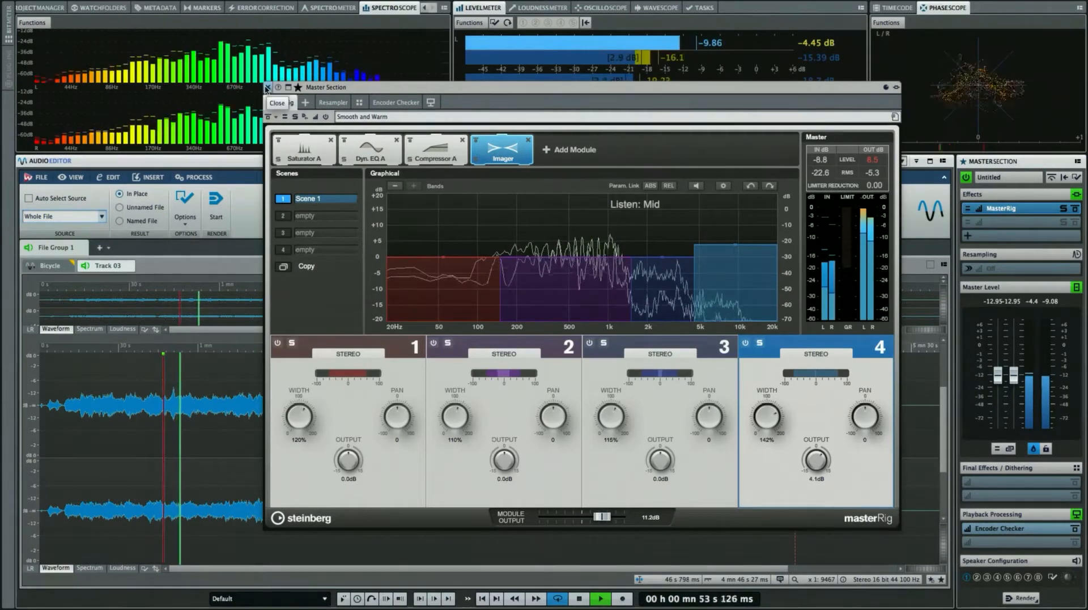
click(277, 102)
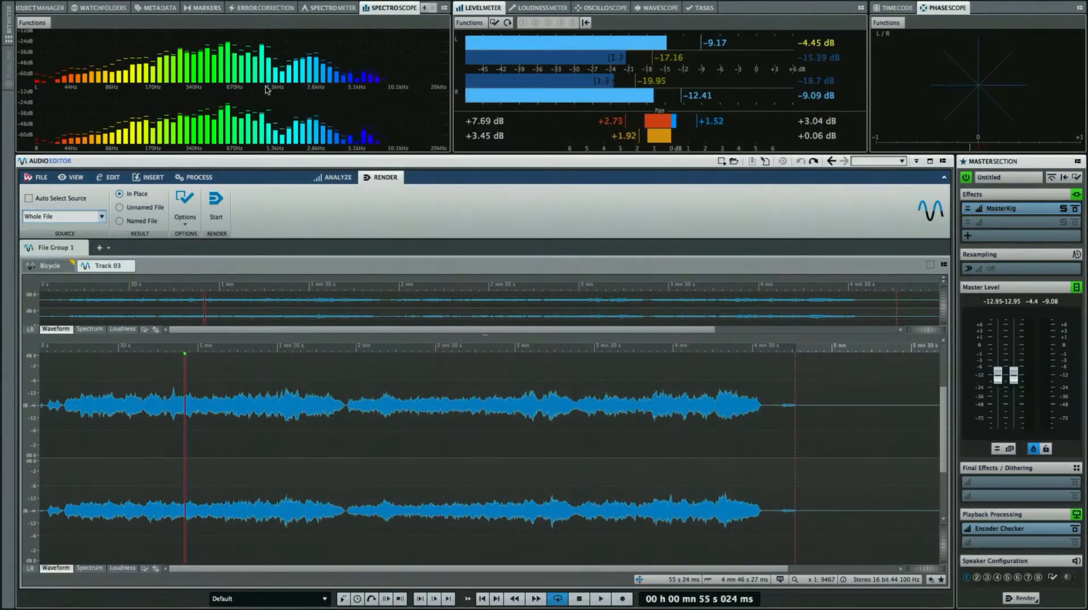
click(215, 201)
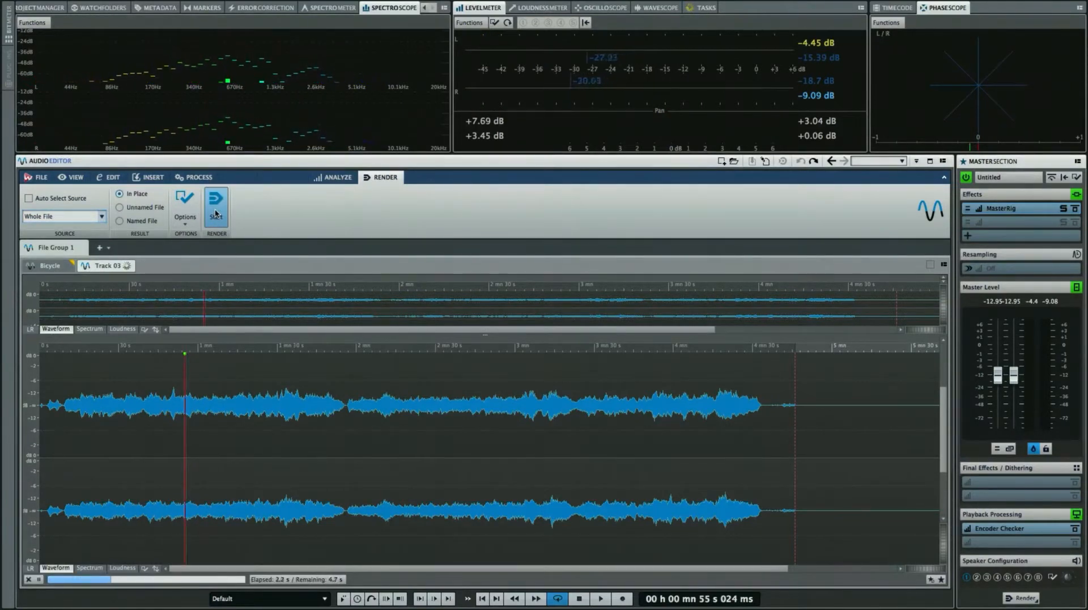
Render the whole of Track 03 in place through the Master Section, baking in the MasterRig effects
click(216, 201)
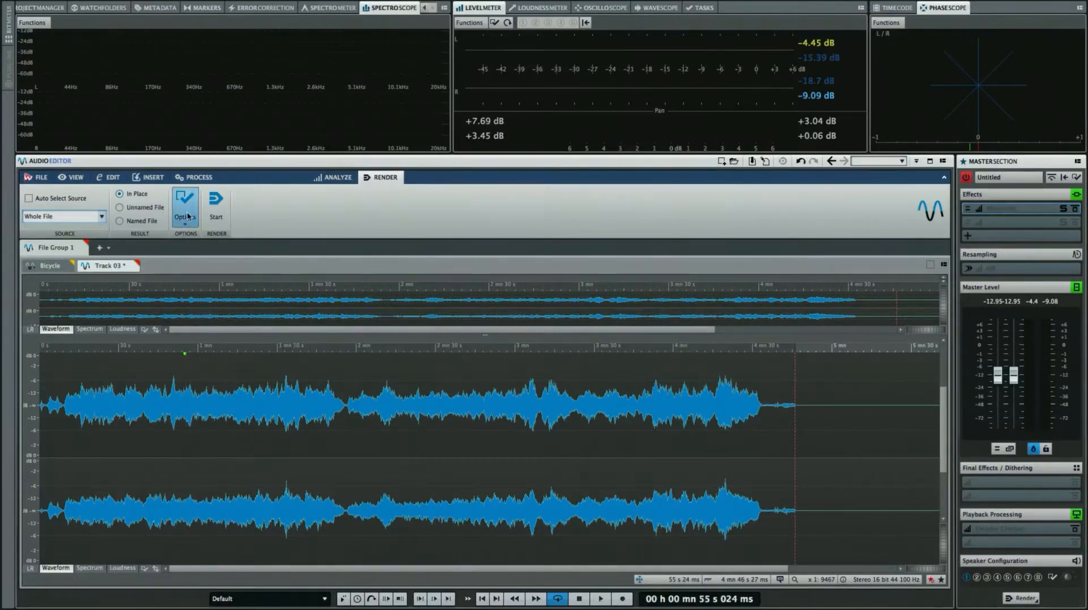
click(184, 200)
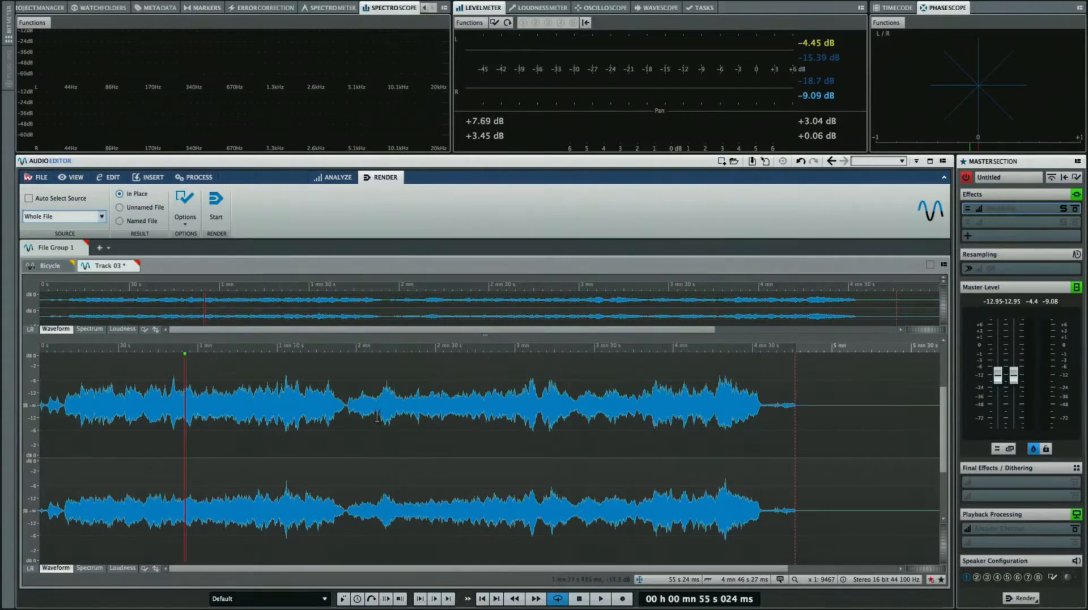
mouse_move(206, 425)
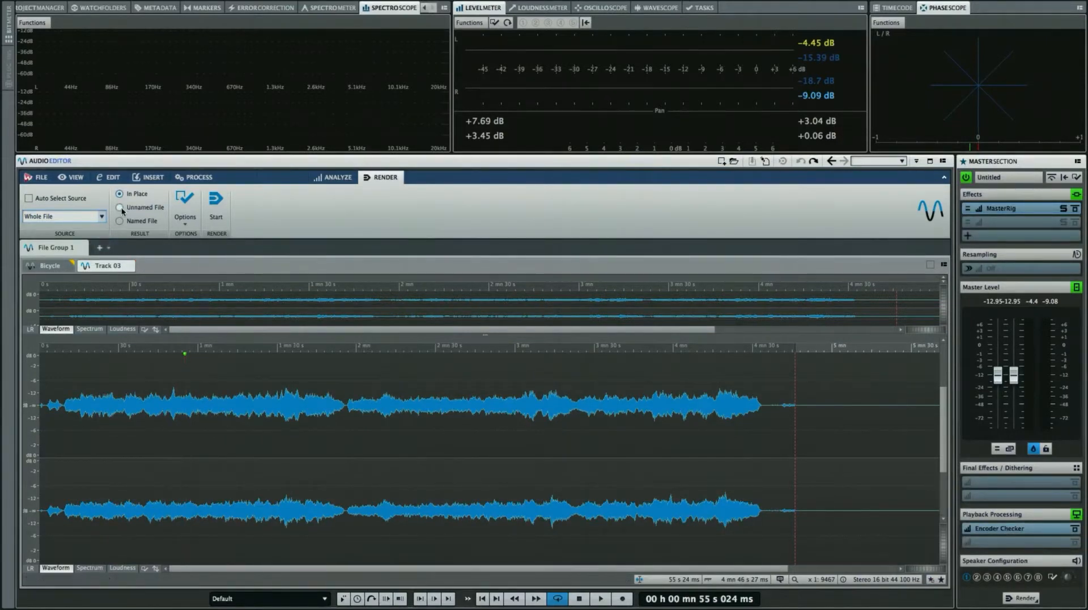
Render Track 03 into a new Unnamed File, producing the 'Untitled 1' tab
click(120, 207)
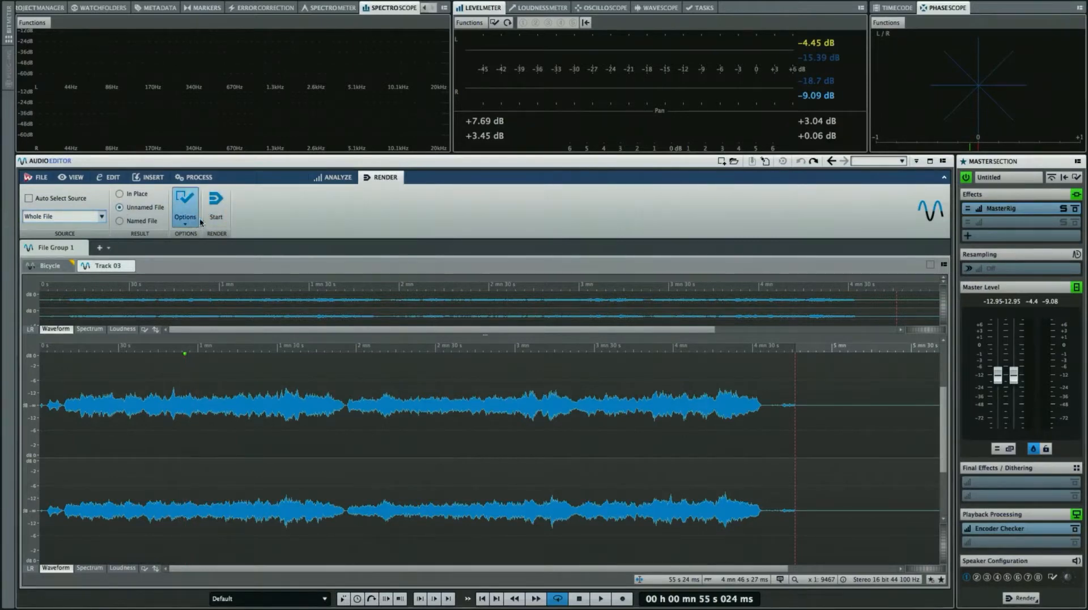
click(215, 205)
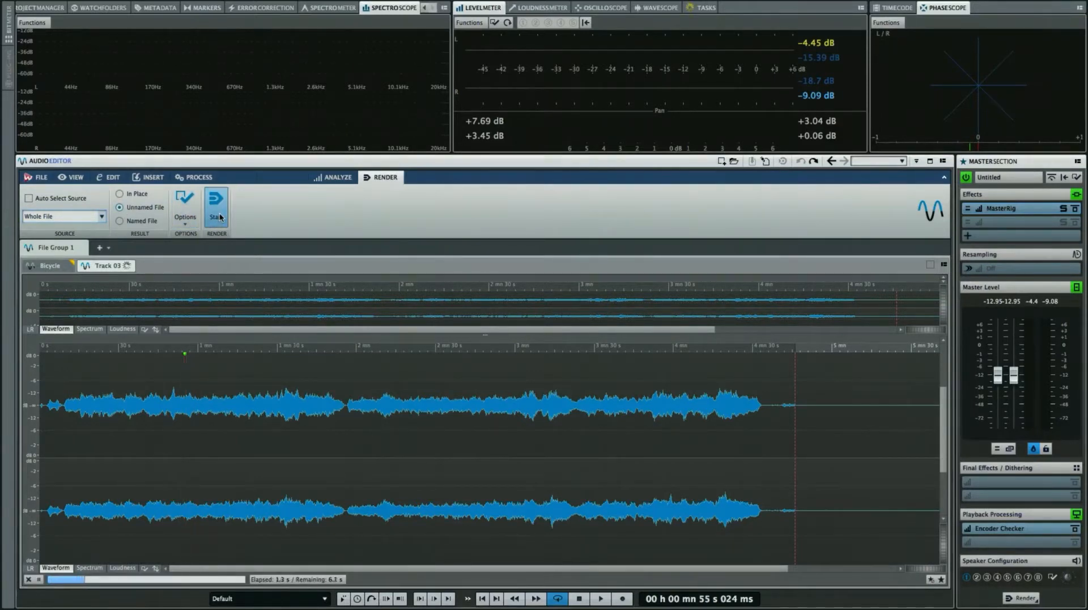
click(215, 203)
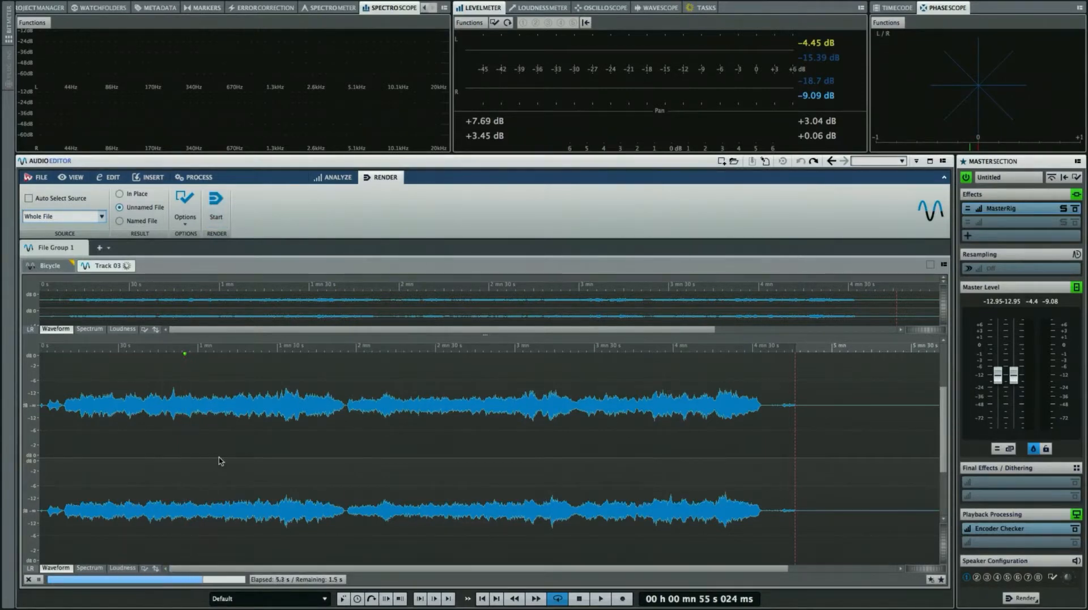
click(215, 200)
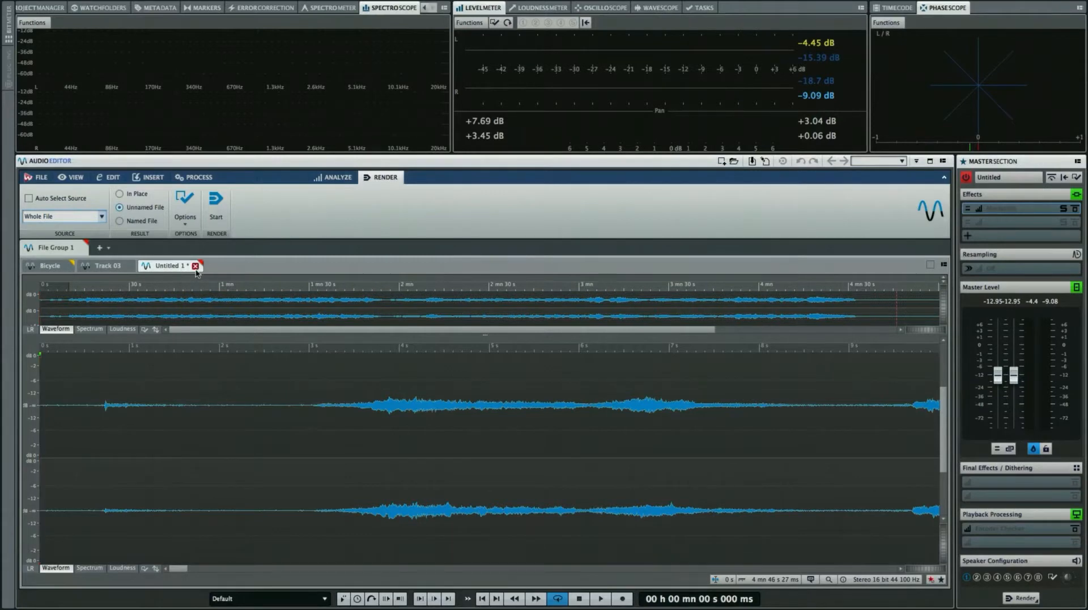
mouse_move(196, 267)
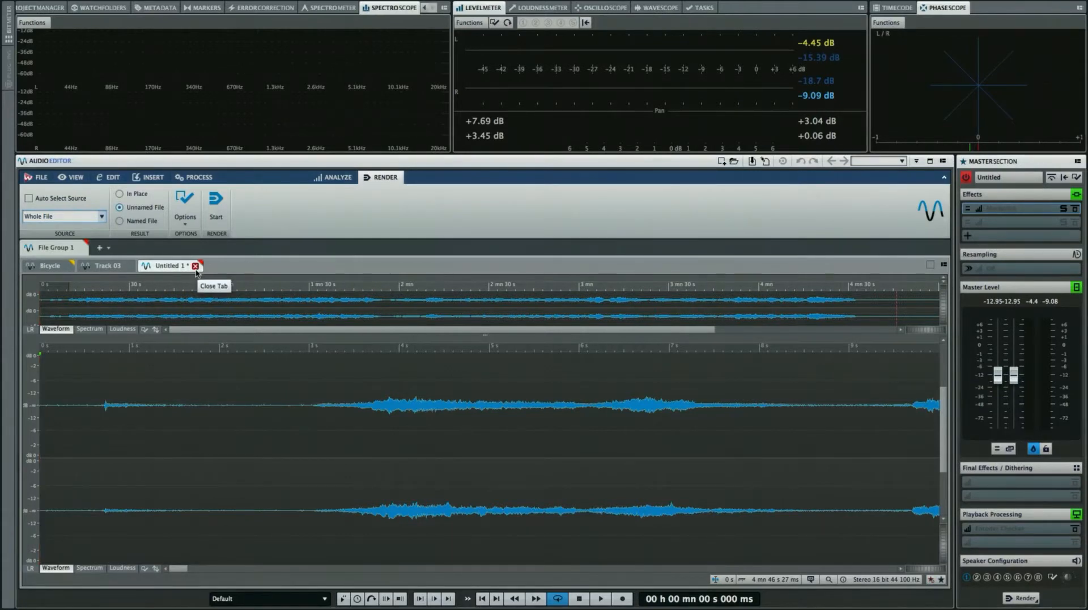
Close the rendered 'Untitled 1' file and discard it without saving
click(197, 265)
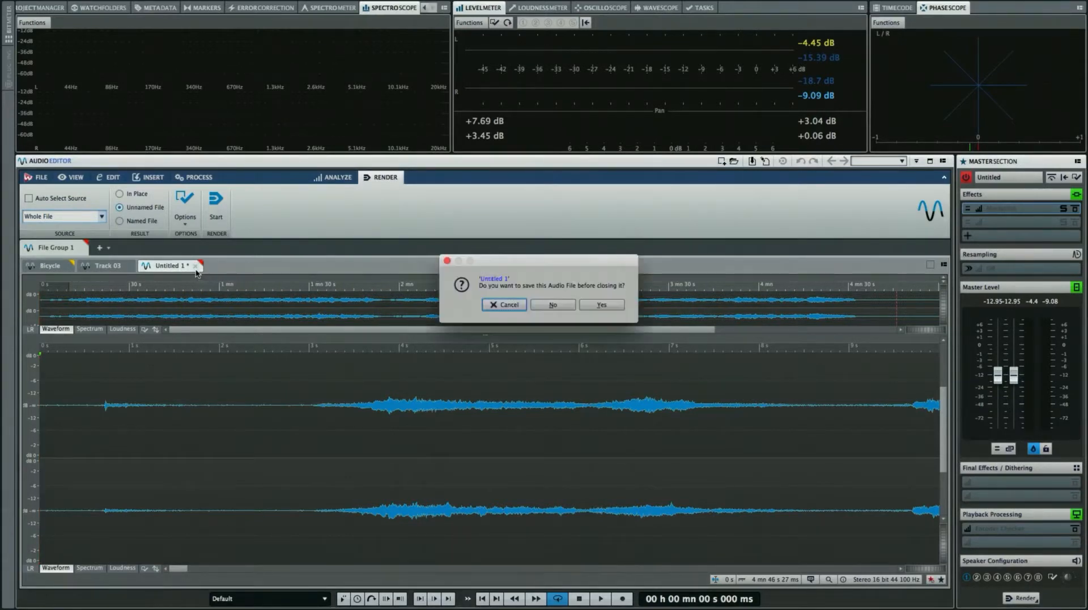
click(552, 304)
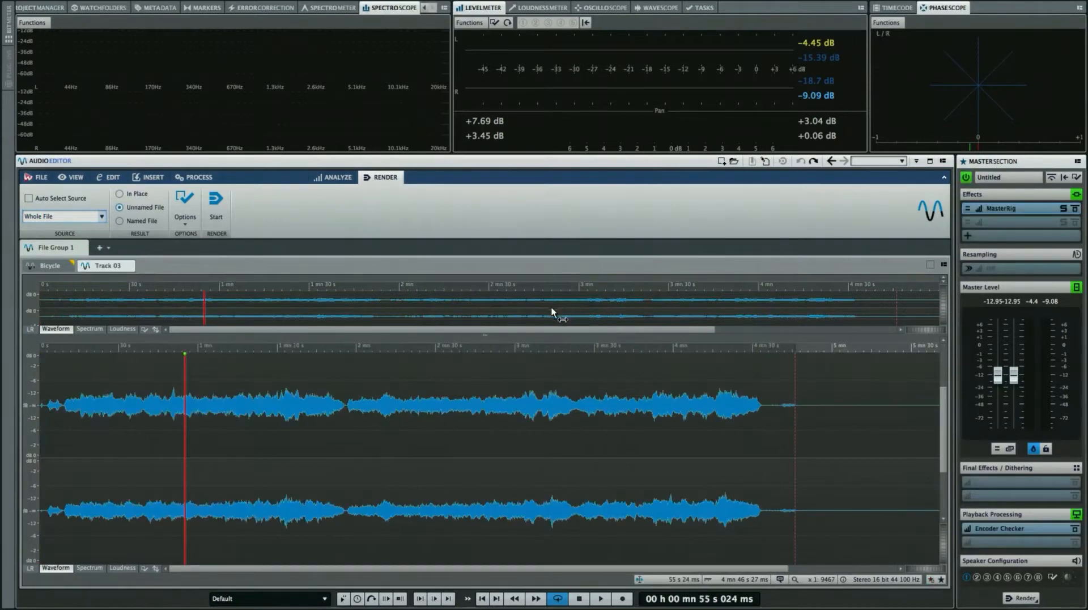
Render to a Named File called 'Track 03 FX' with a Numeric Prefix naming scheme and '-' separator
click(120, 221)
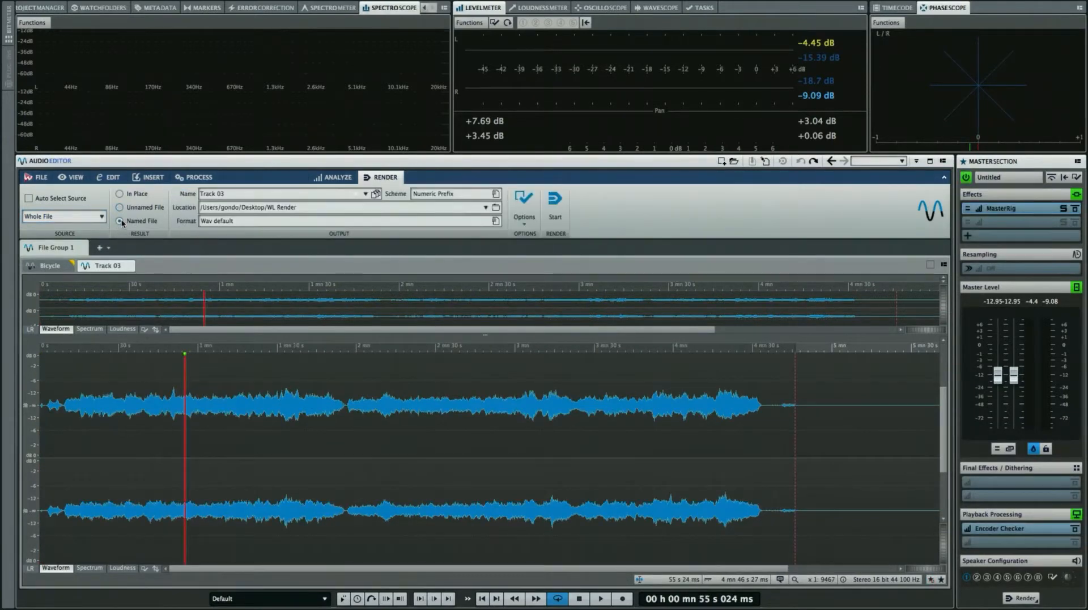
click(284, 194)
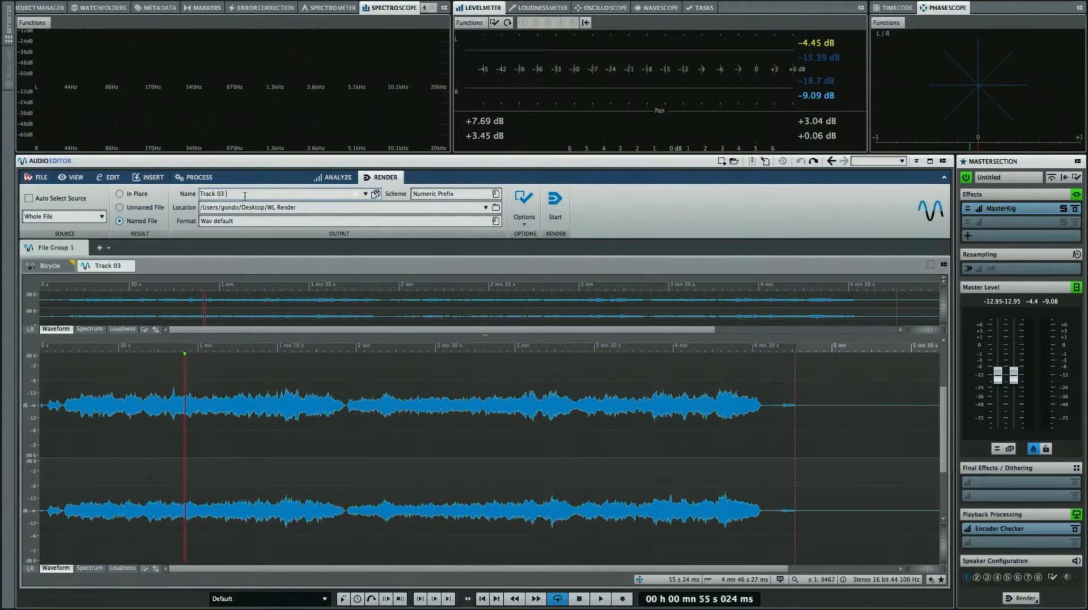
text(F)
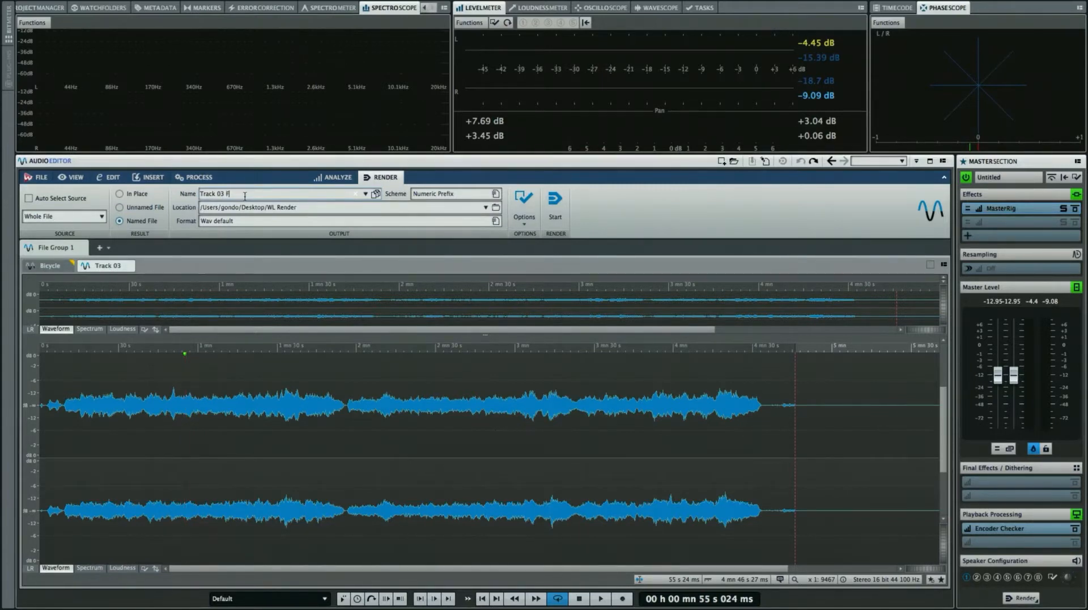
text(X)
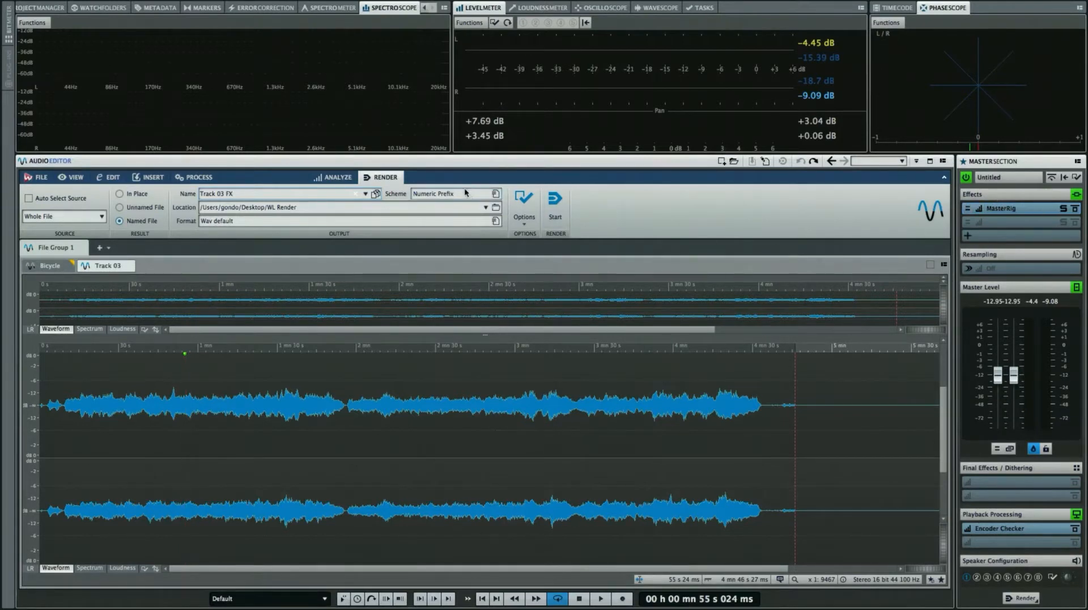
click(496, 194)
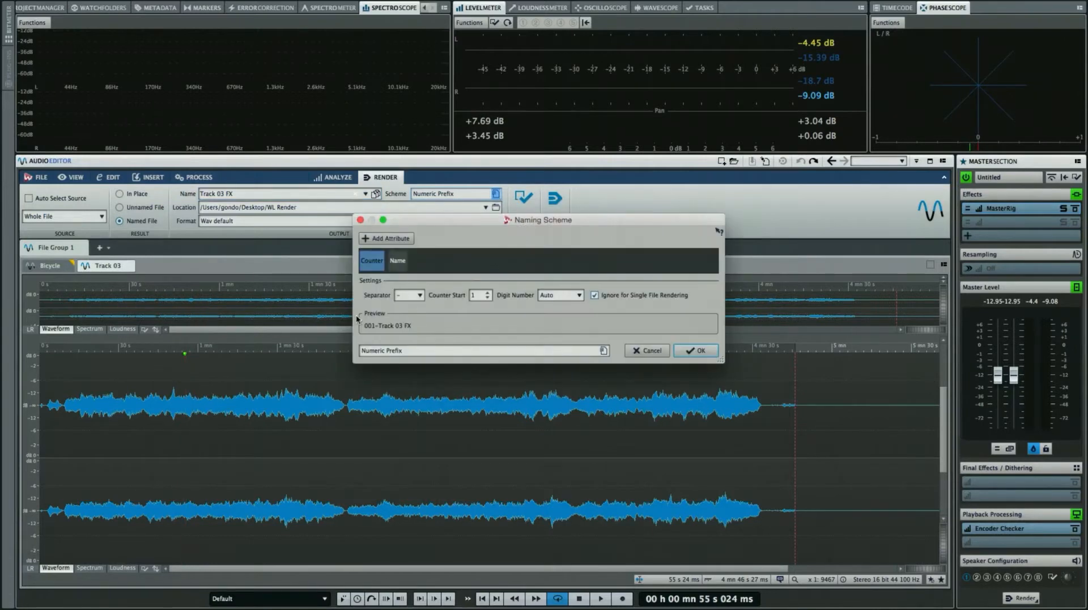
click(475, 295)
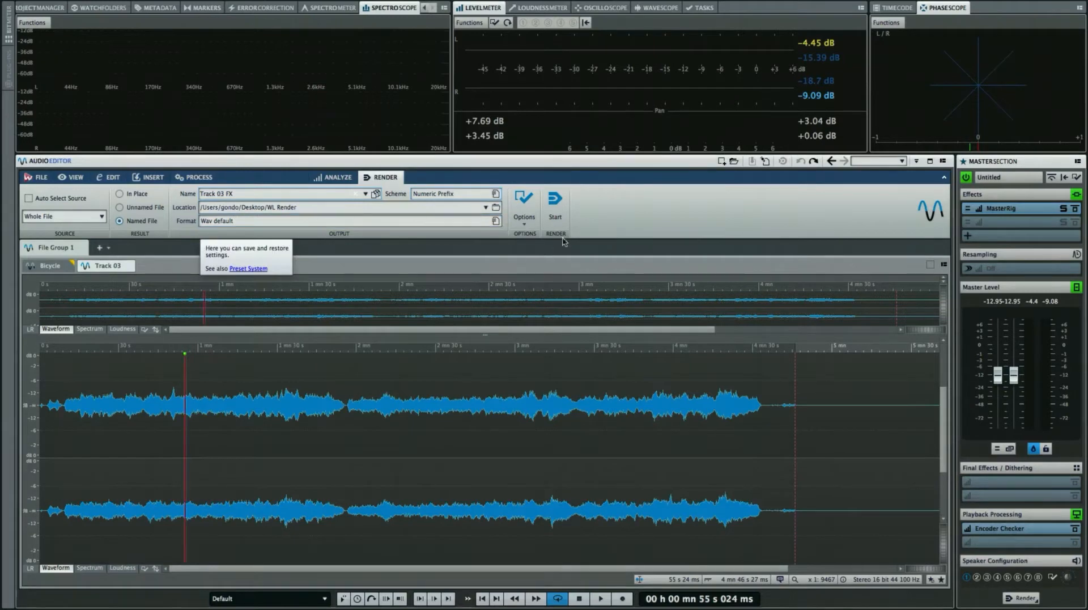
Render the whole file to 'Track 03 FX.wav' in WL Render, then close the opened result
click(554, 200)
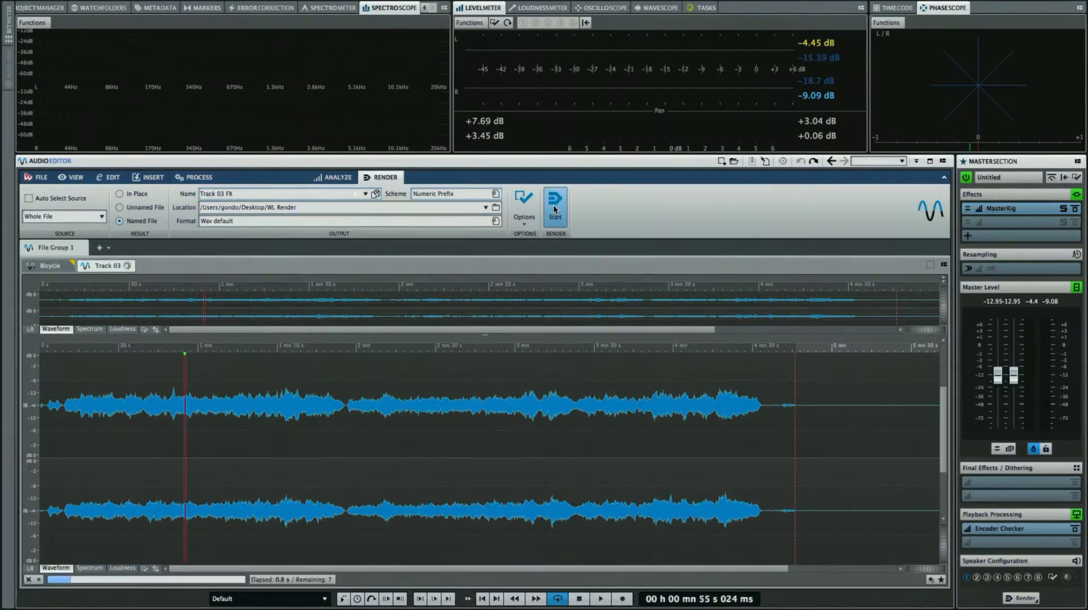
click(554, 200)
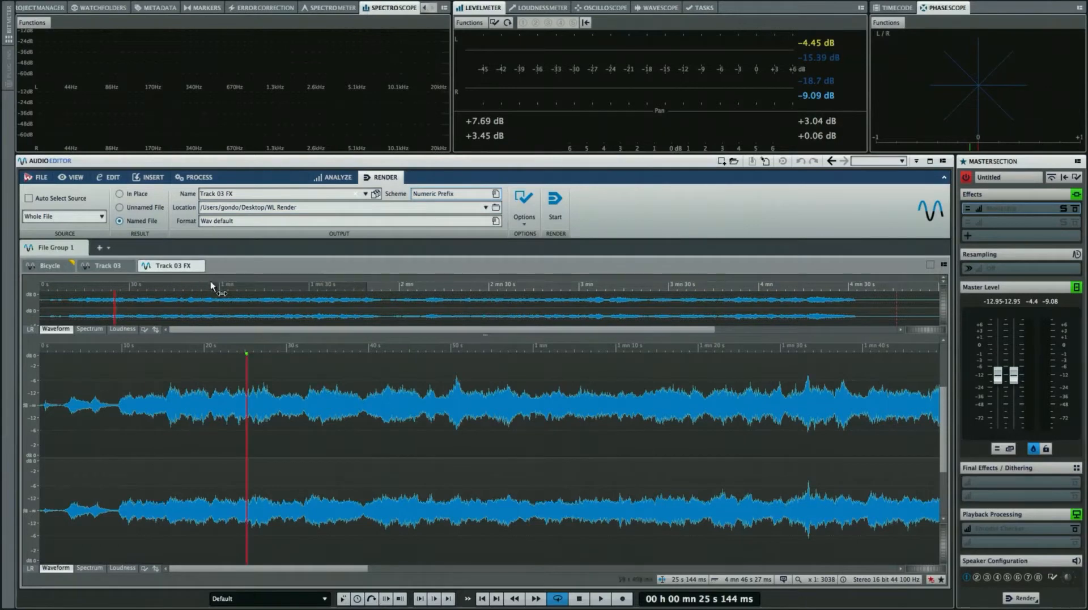
mouse_move(198, 266)
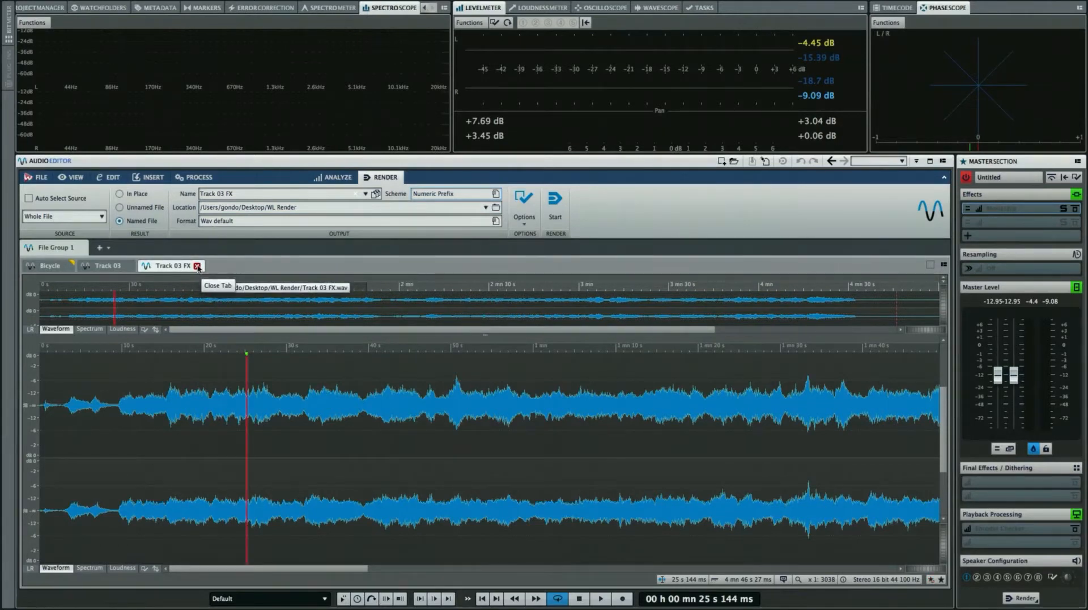
click(197, 266)
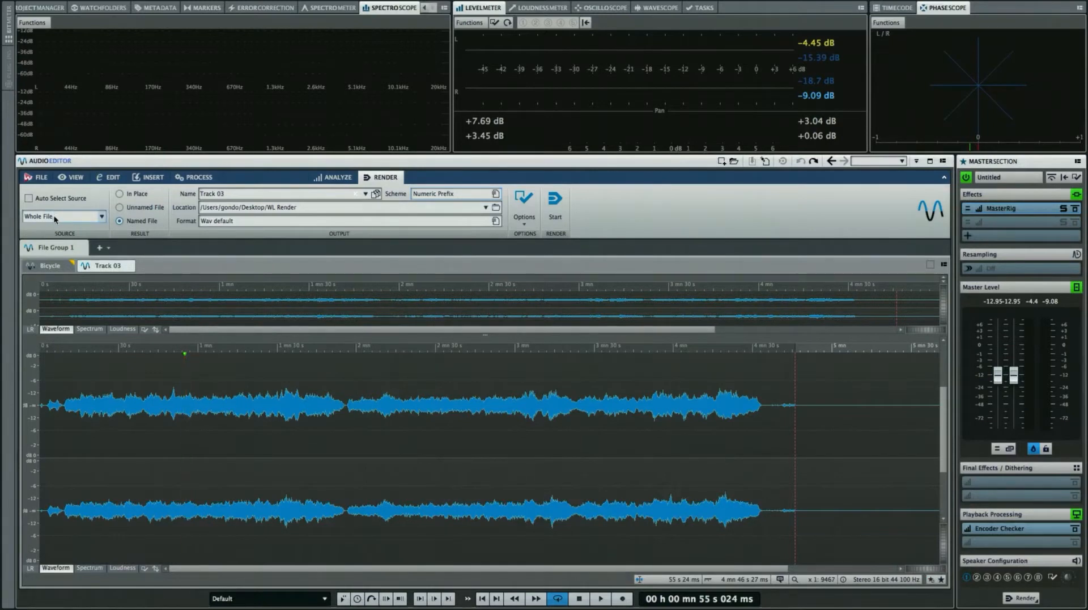
Set the render Source to Selected Audio Range with the Result written In Place
click(62, 216)
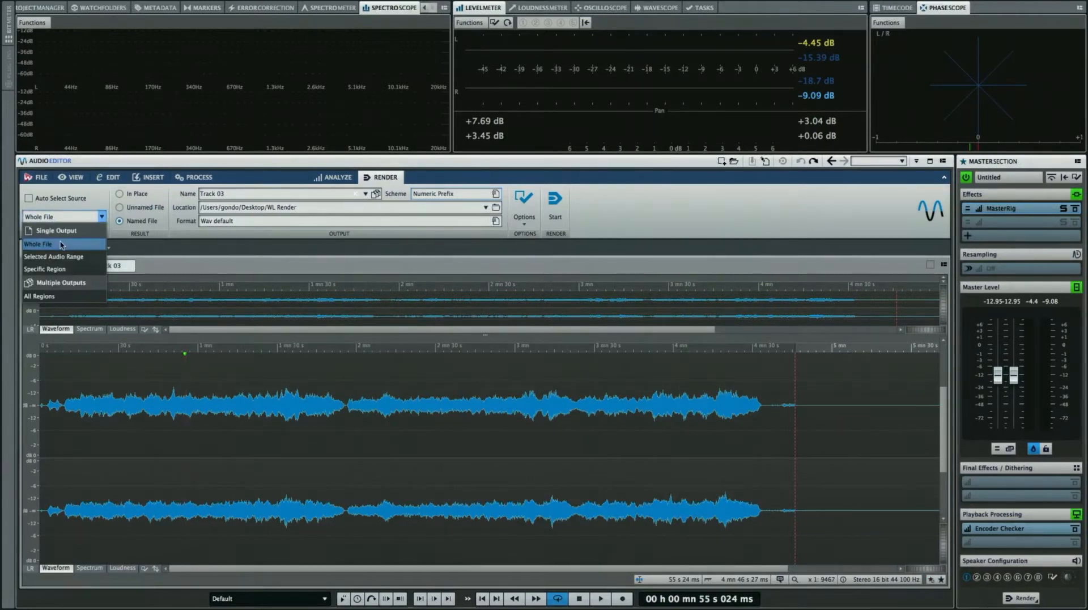
click(54, 256)
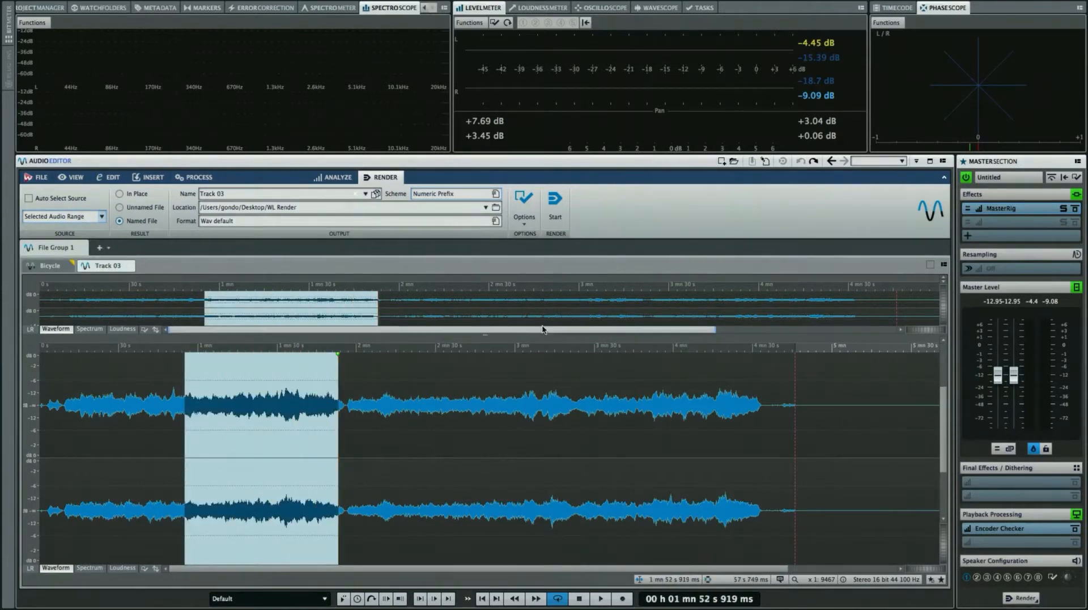
click(122, 194)
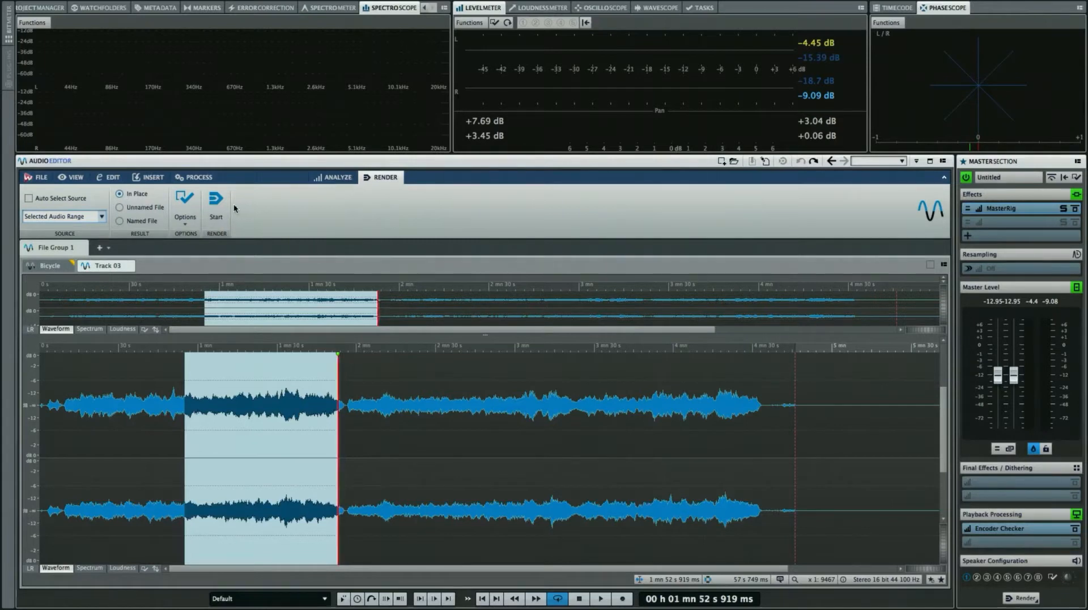
click(215, 200)
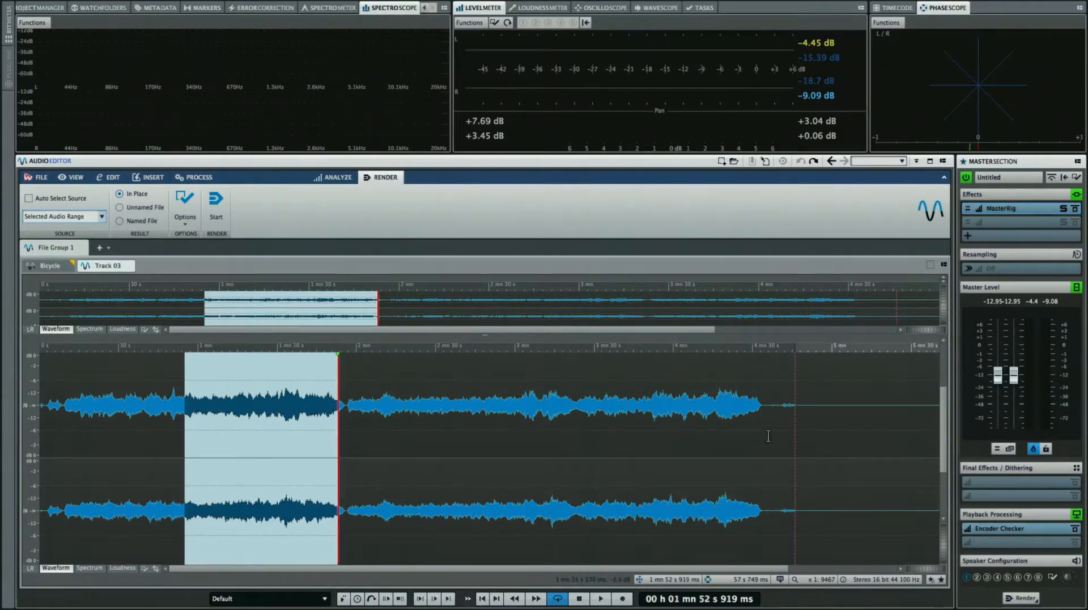
mouse_move(222, 389)
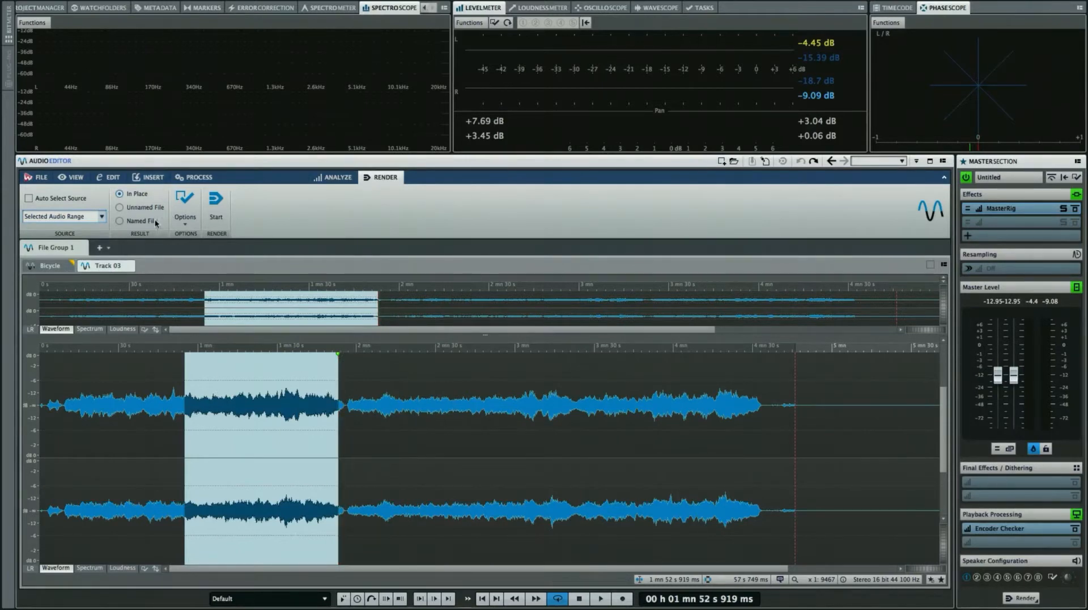
Create a loop region named 'intro' over the opening section from the Insert tab
click(151, 177)
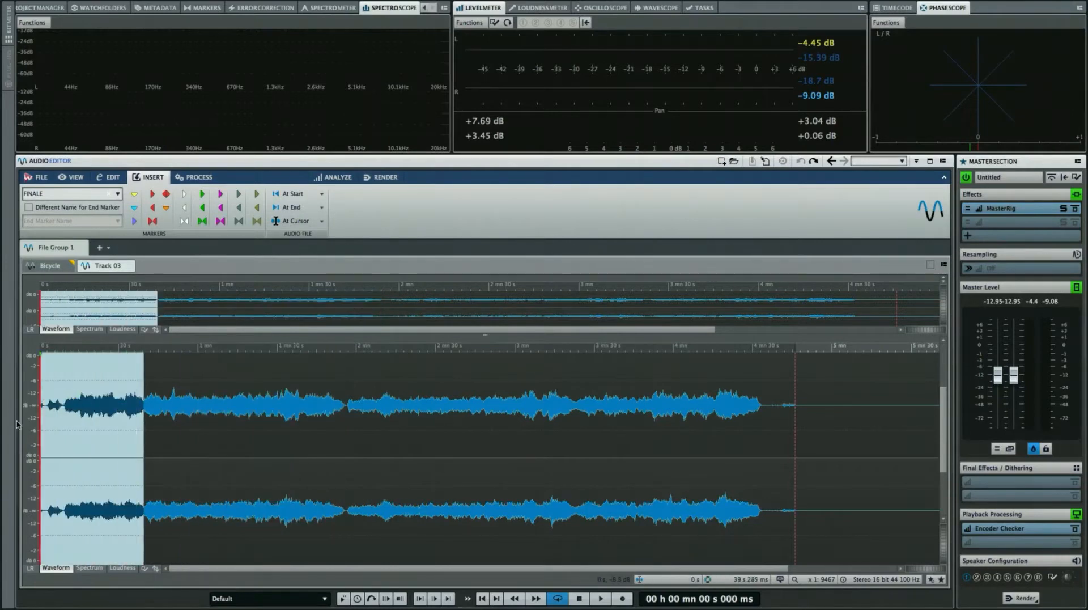
click(66, 194)
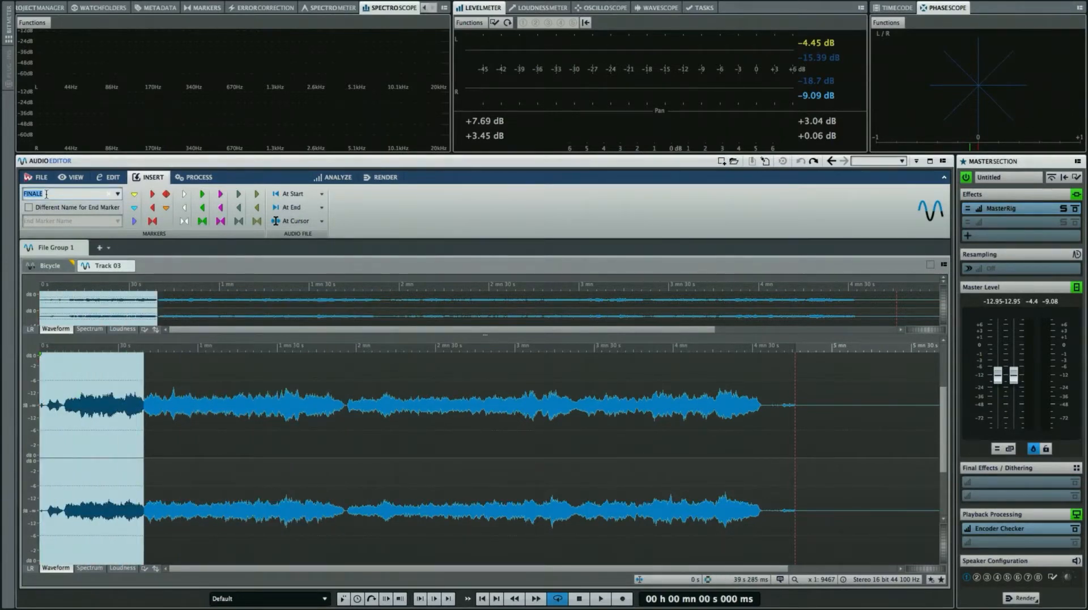
text(intro)
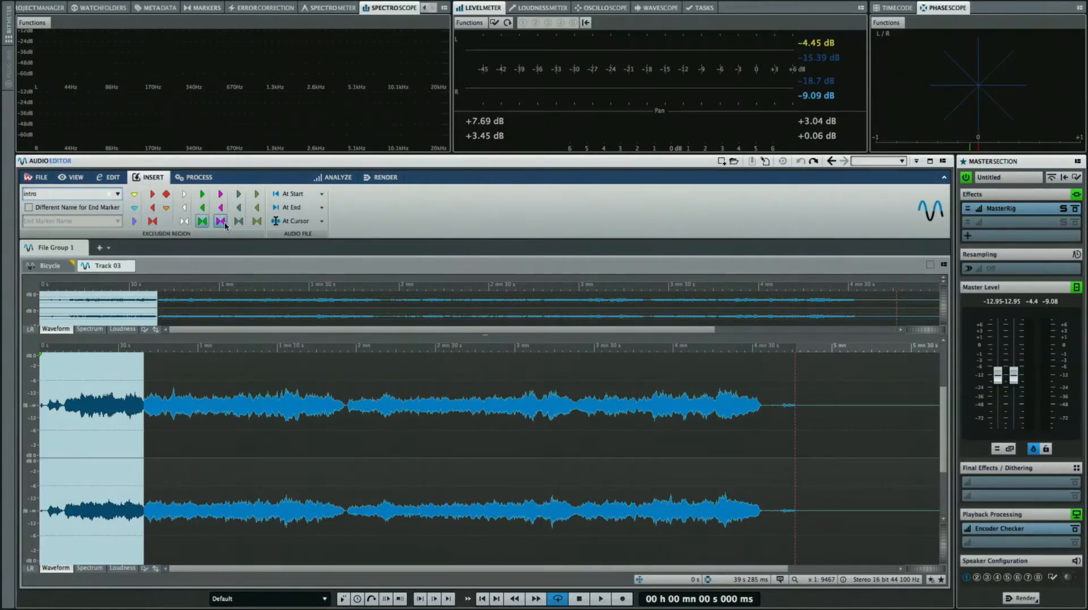
click(221, 222)
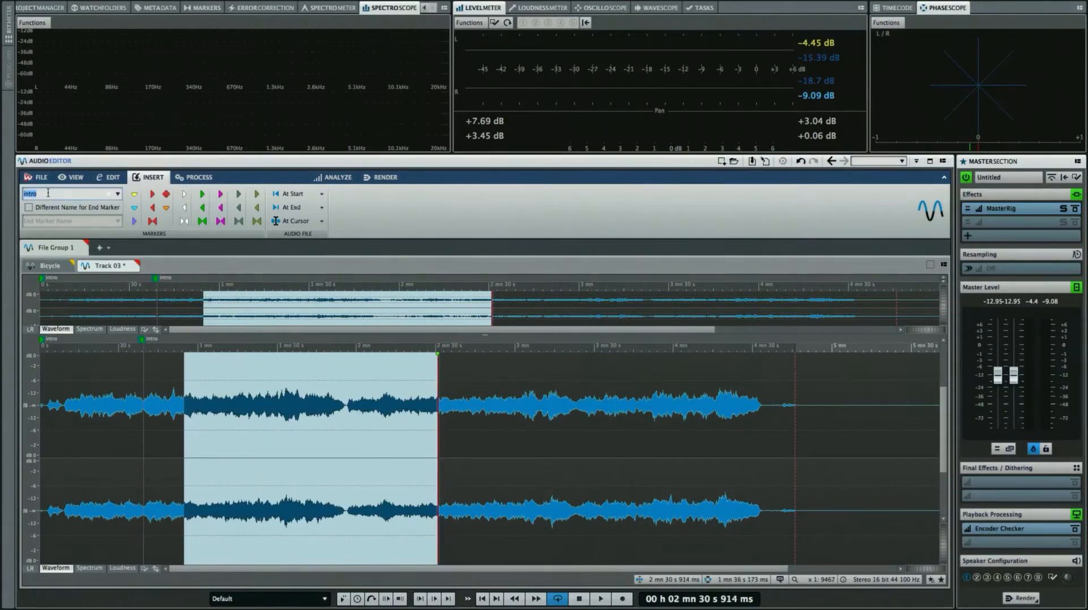
Create loop regions named 'allegro' and 'finale' over the middle and closing sections
text(a)
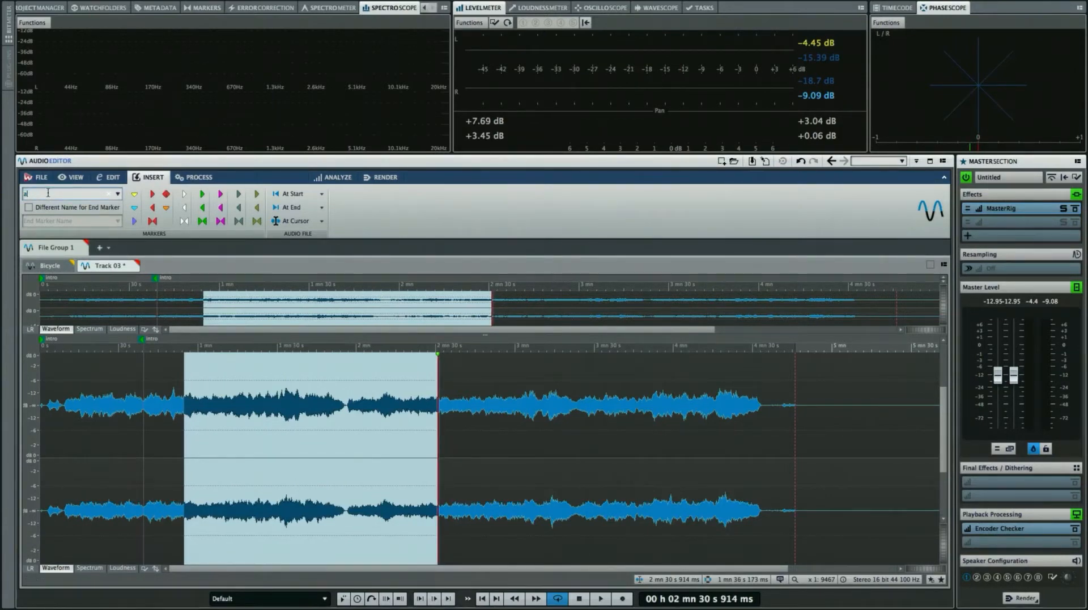
text(allegro)
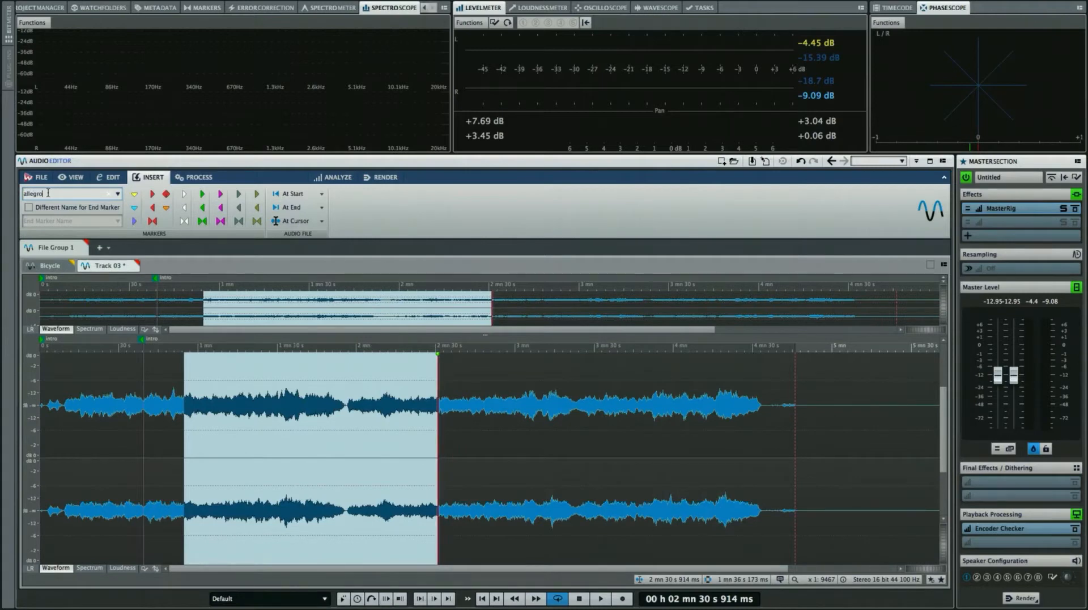
click(202, 221)
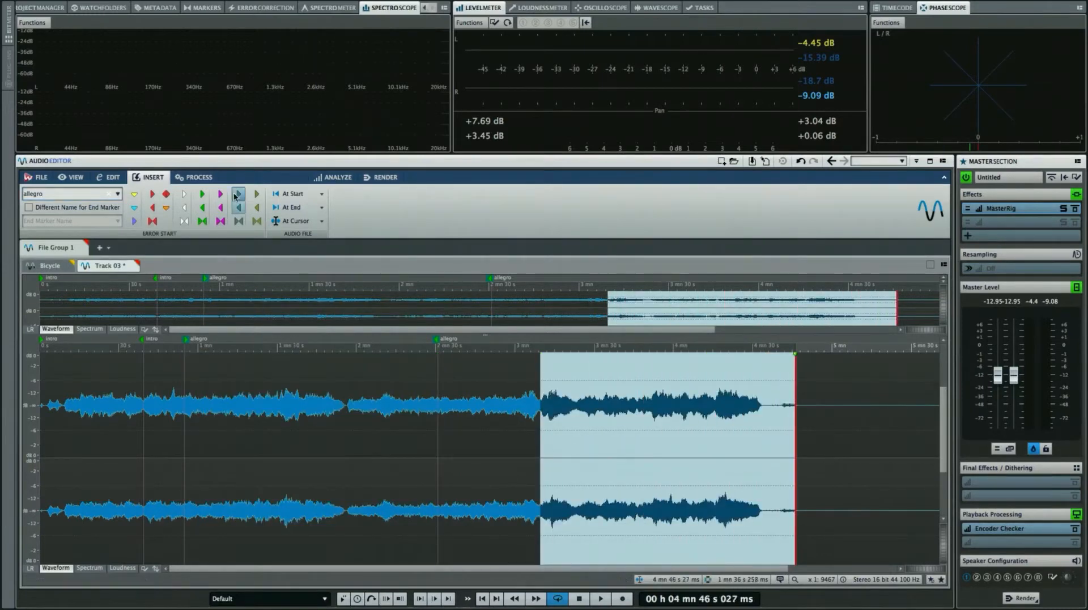
click(69, 193)
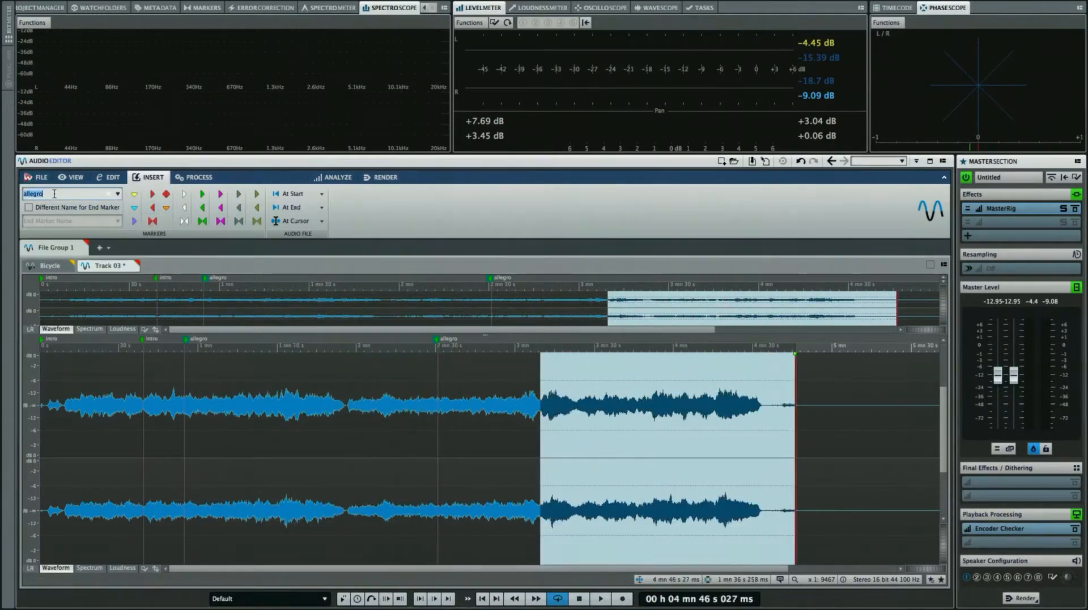
text(finale)
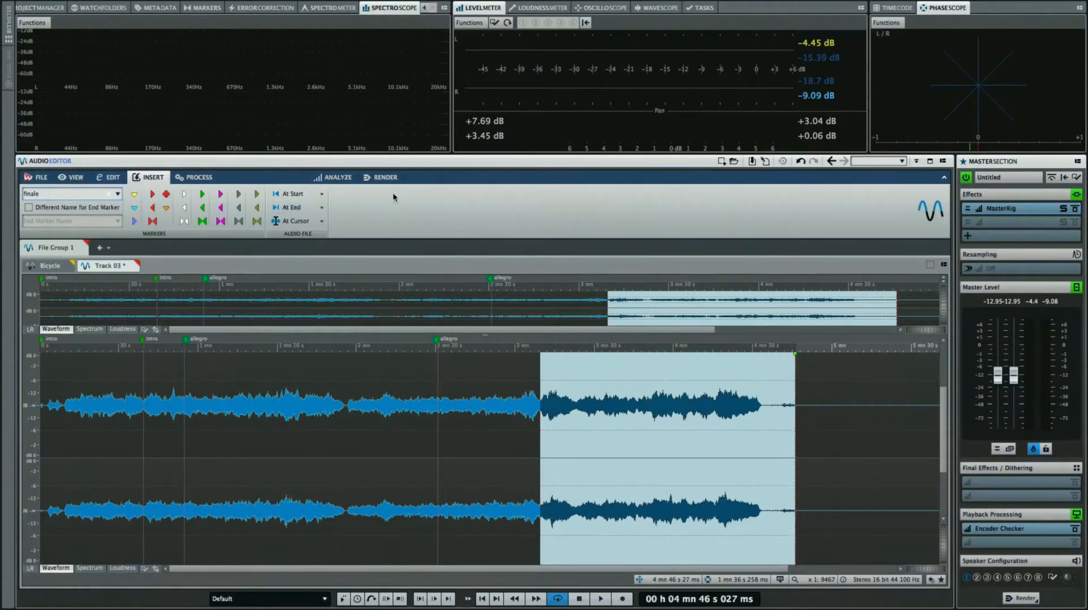
mouse_move(384, 177)
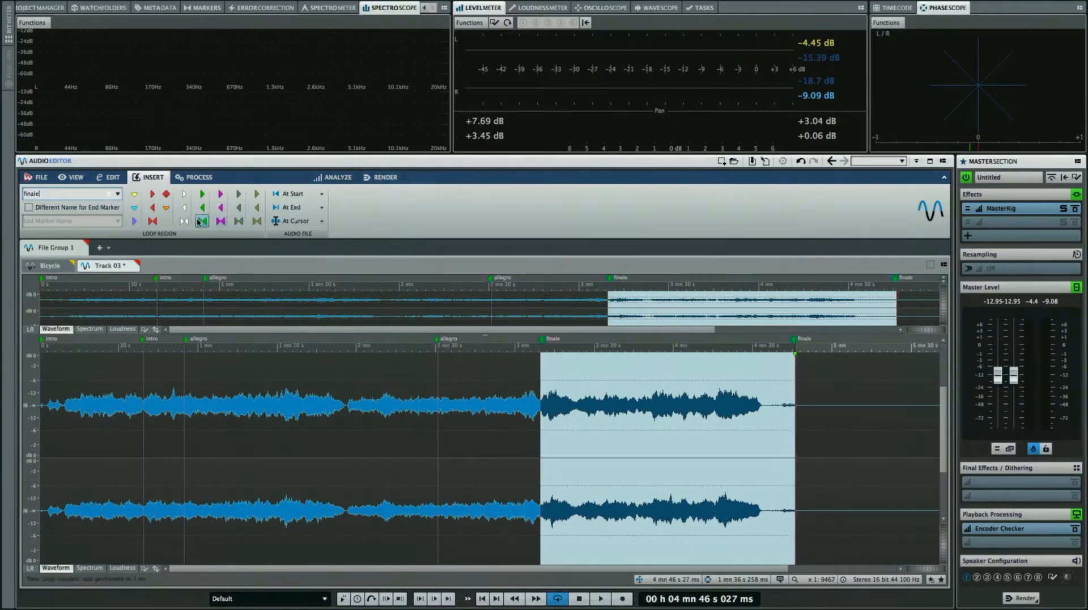
click(381, 177)
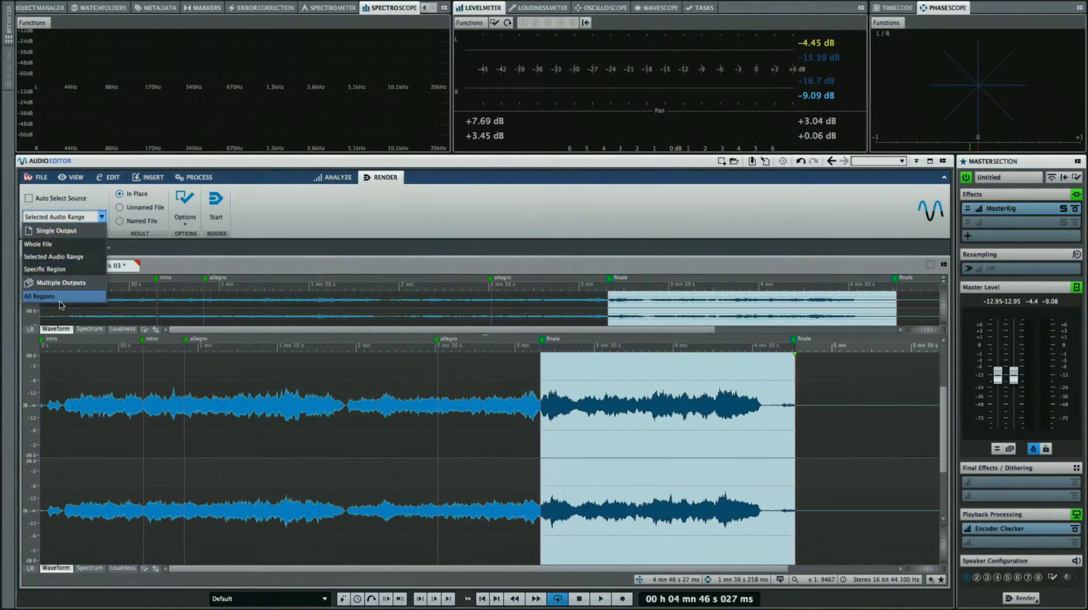
Set the render Source to All Regions / Loops and render each region to its own numbered file
click(40, 296)
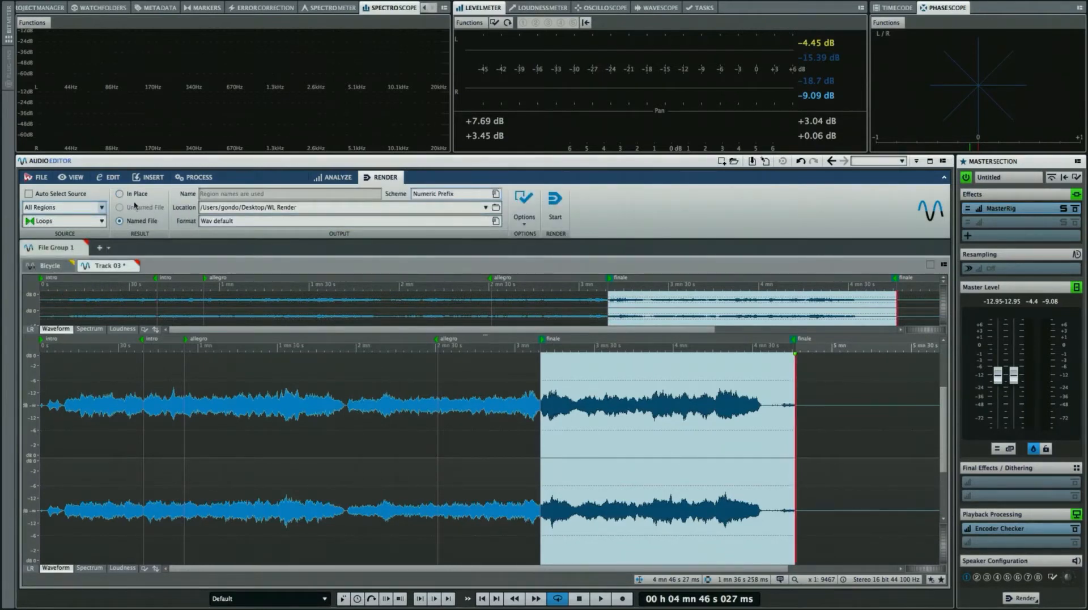
click(554, 196)
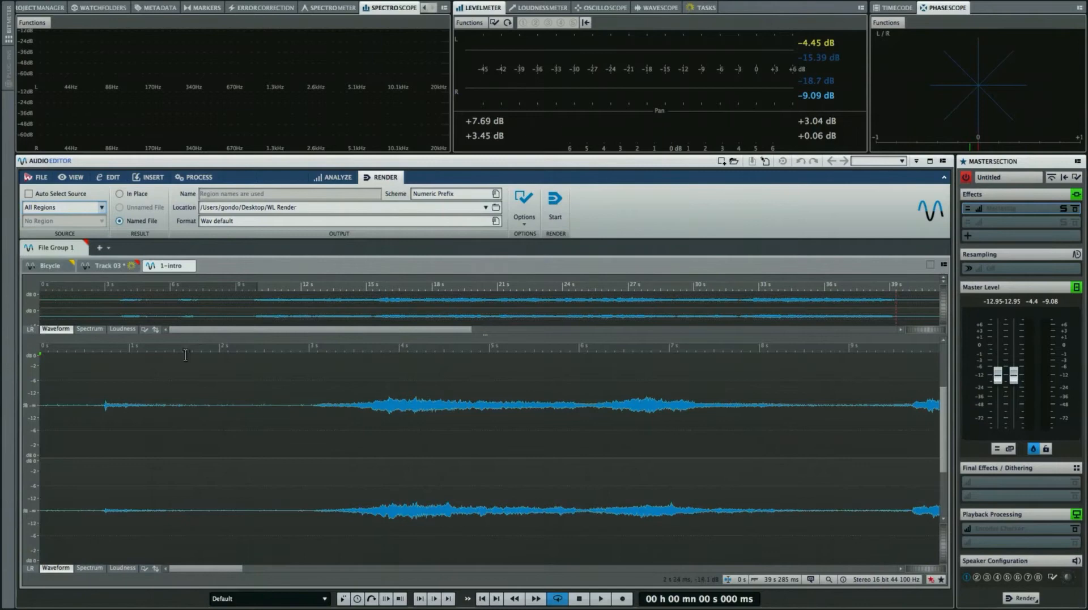
Close the rendered 1-intro and 2-allegro region files and return to Track 03
click(229, 265)
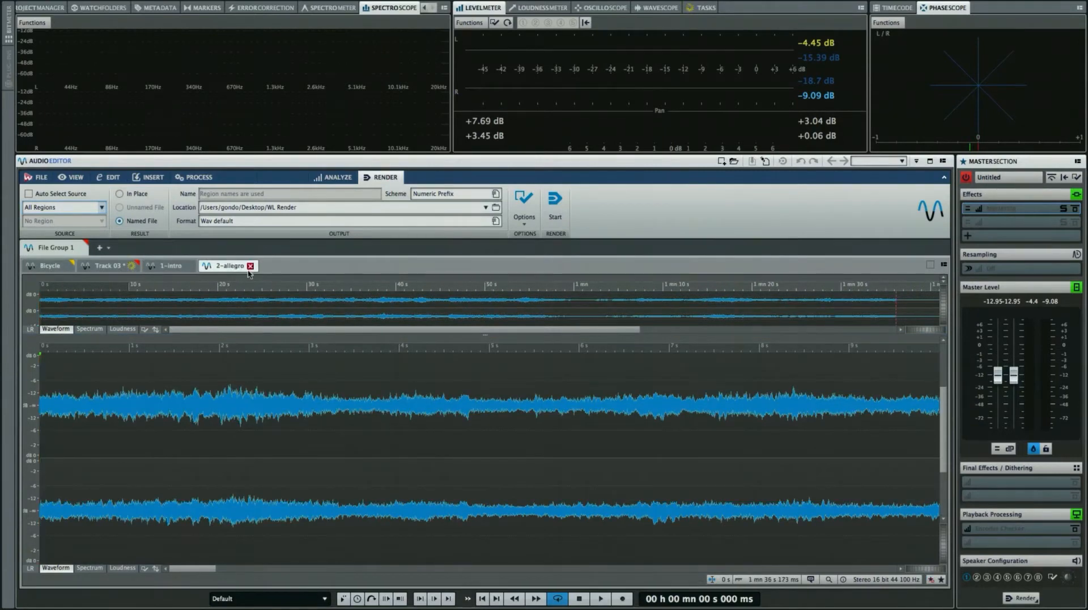
click(288, 265)
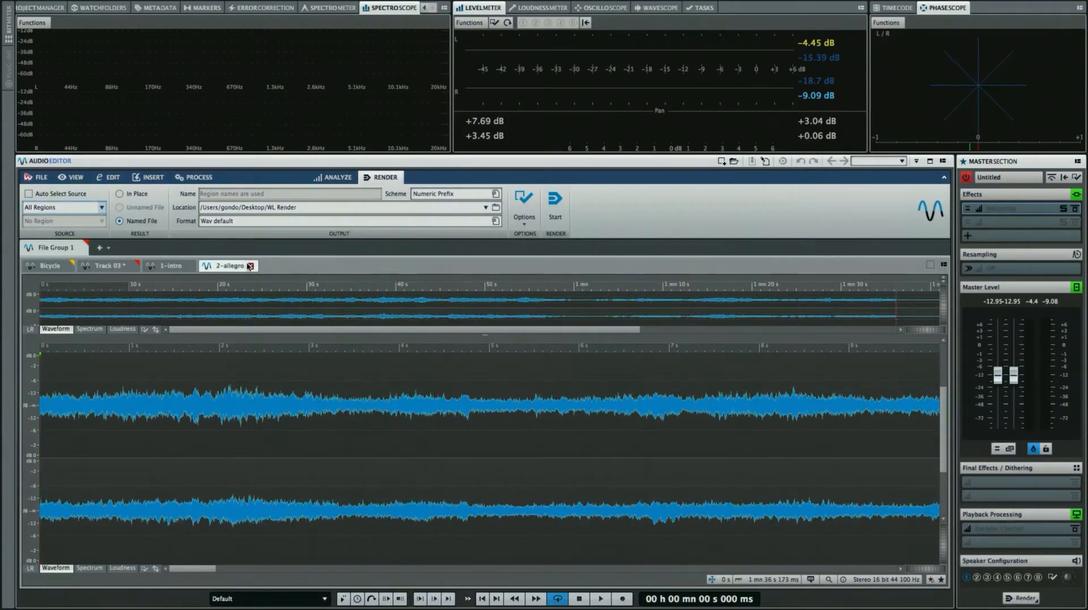
click(173, 266)
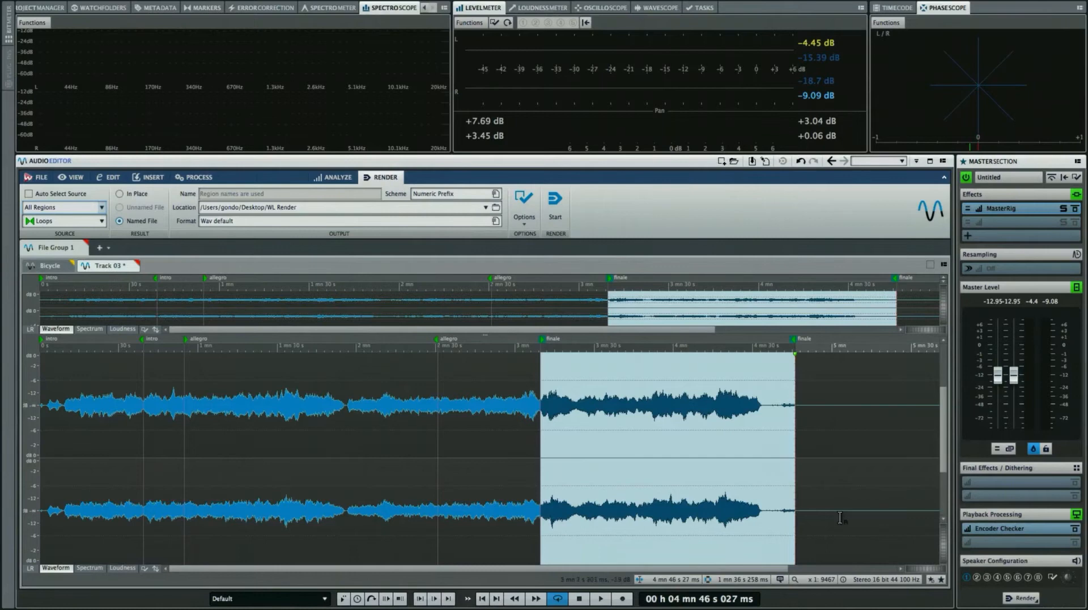
mouse_move(961, 446)
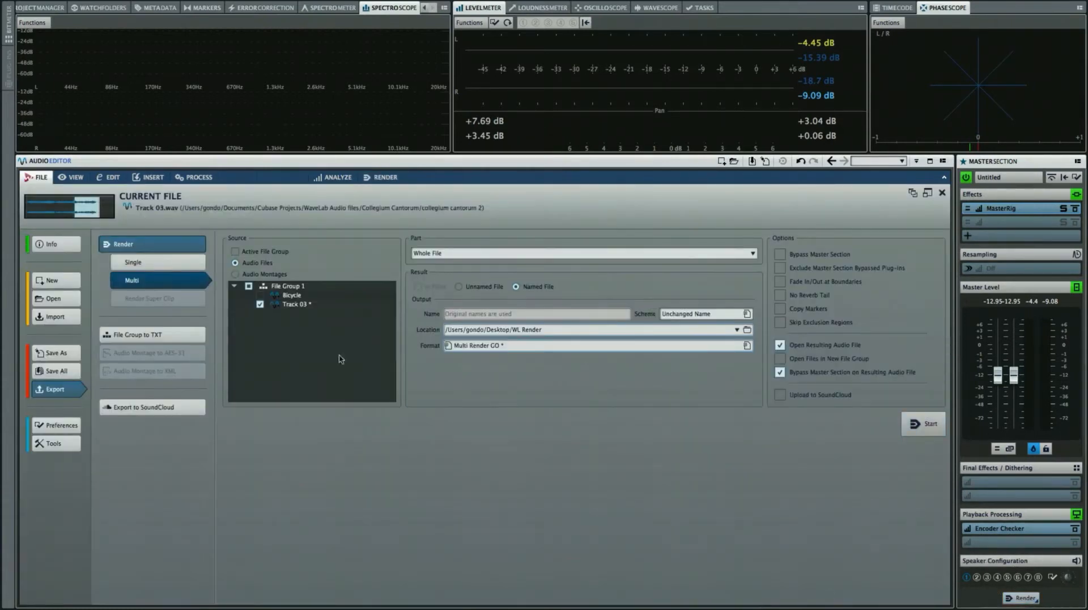
On the Export Render page choose Multi with Track 03 checked and bring up the Format presets
click(132, 262)
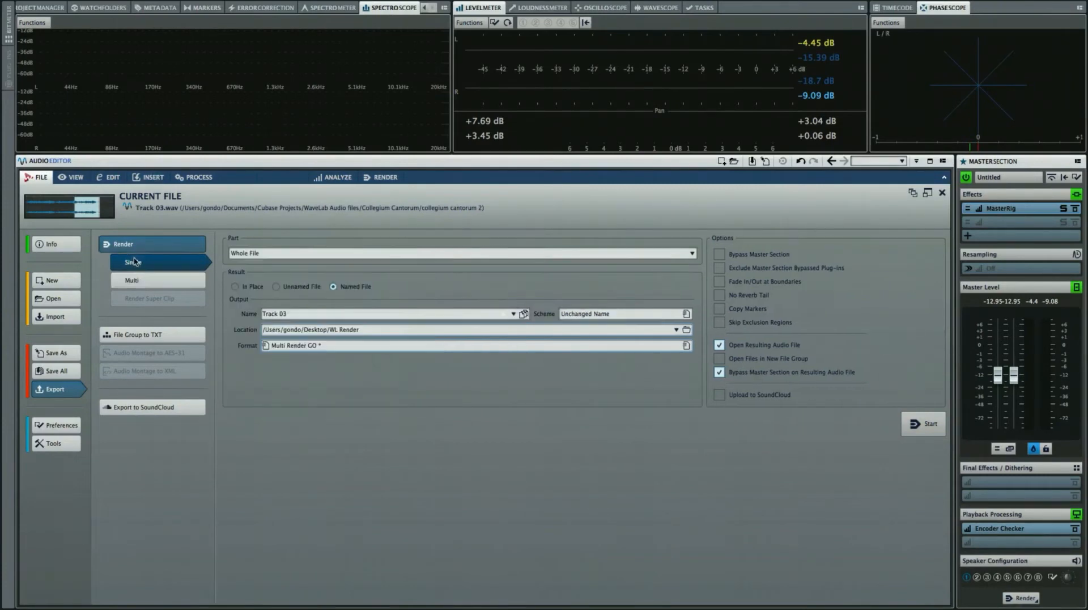
click(132, 280)
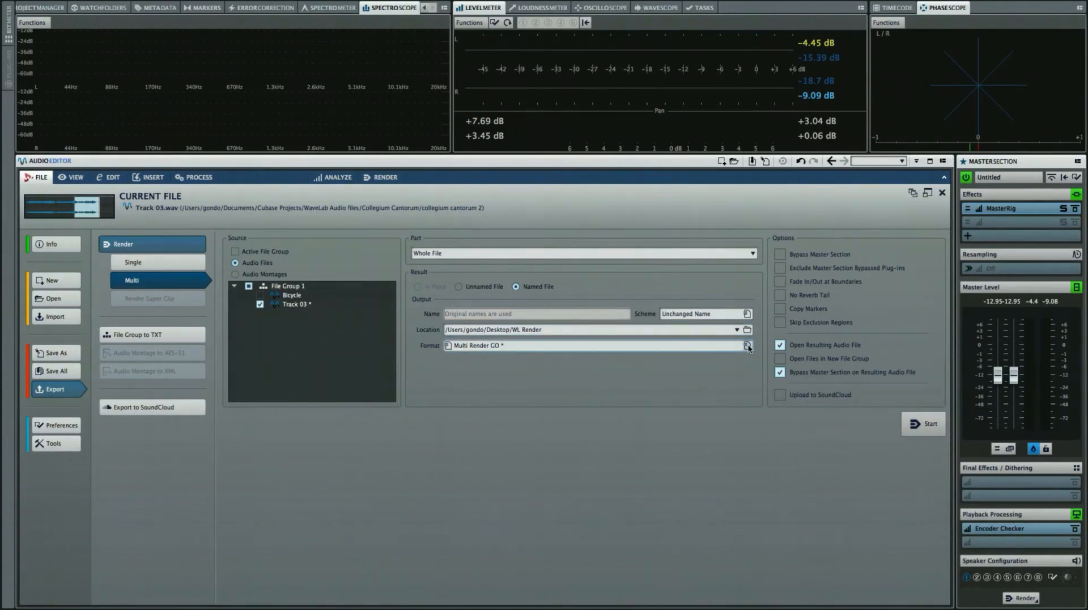
click(747, 345)
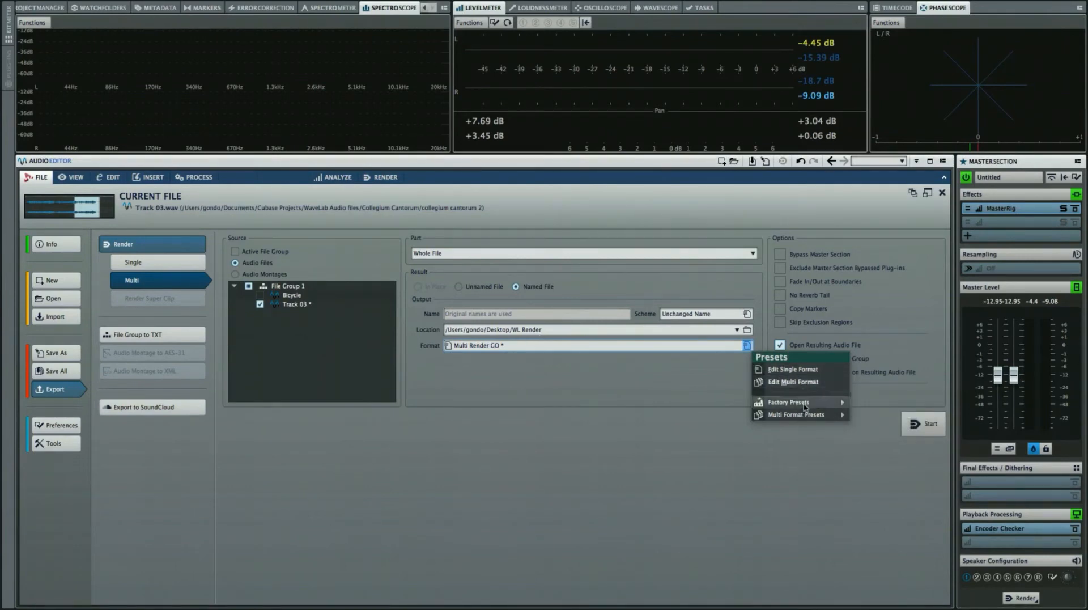
mouse_move(792, 382)
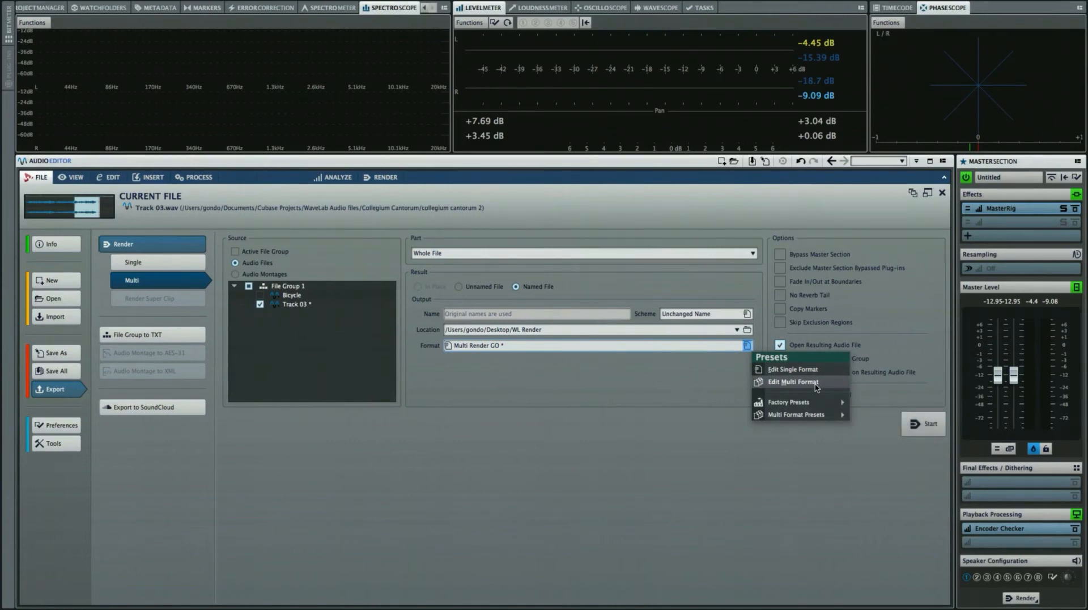
Edit the Multi Format list, adding an Encoded/Ogg vbr factory preset with an 'ogg vorbi' subfolder
click(793, 383)
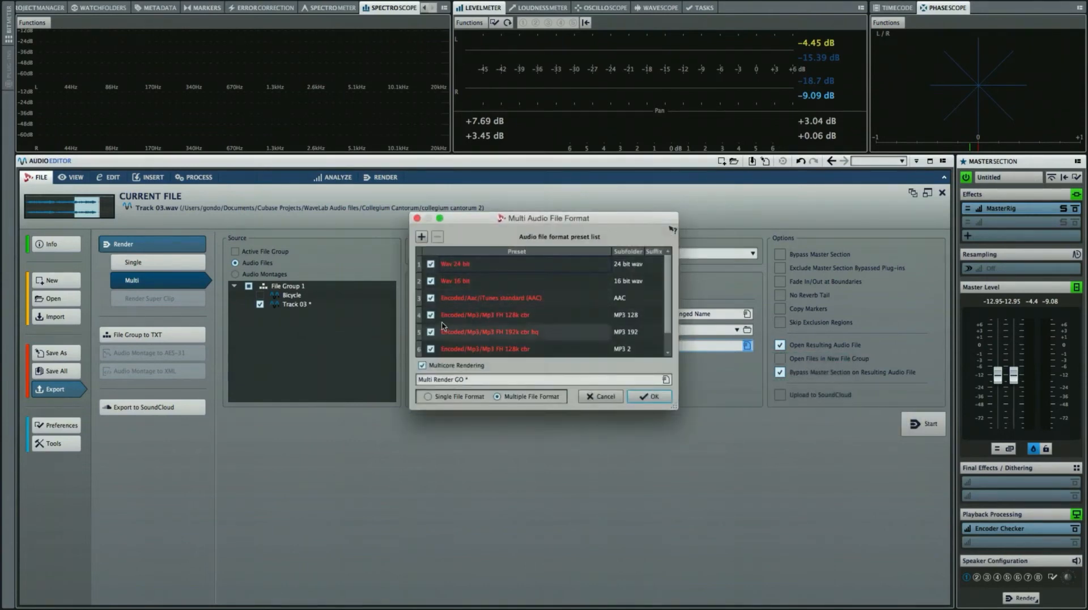
click(465, 264)
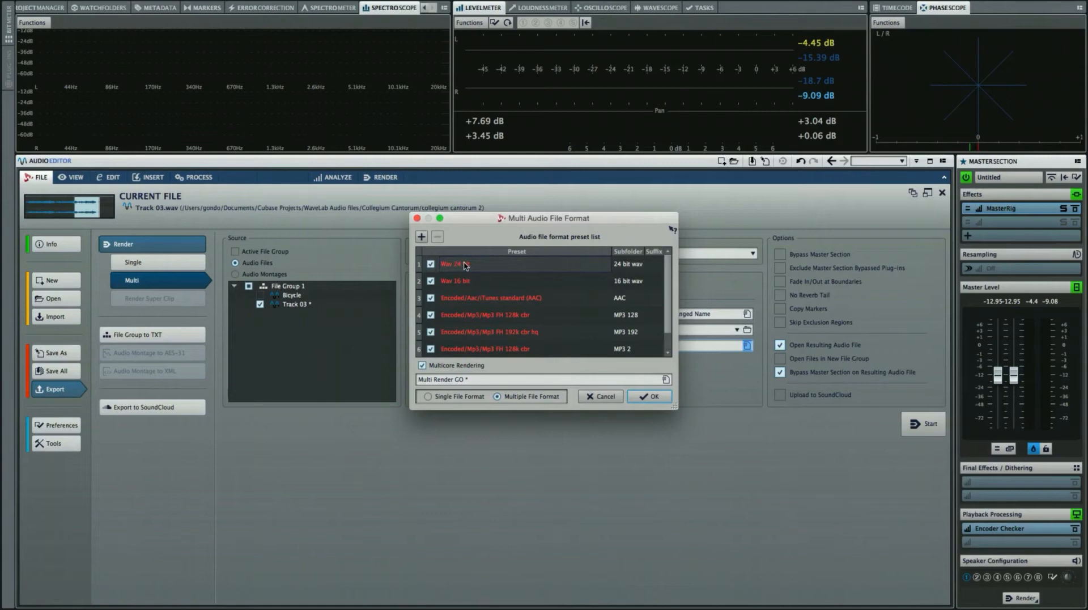
mouse_move(487, 268)
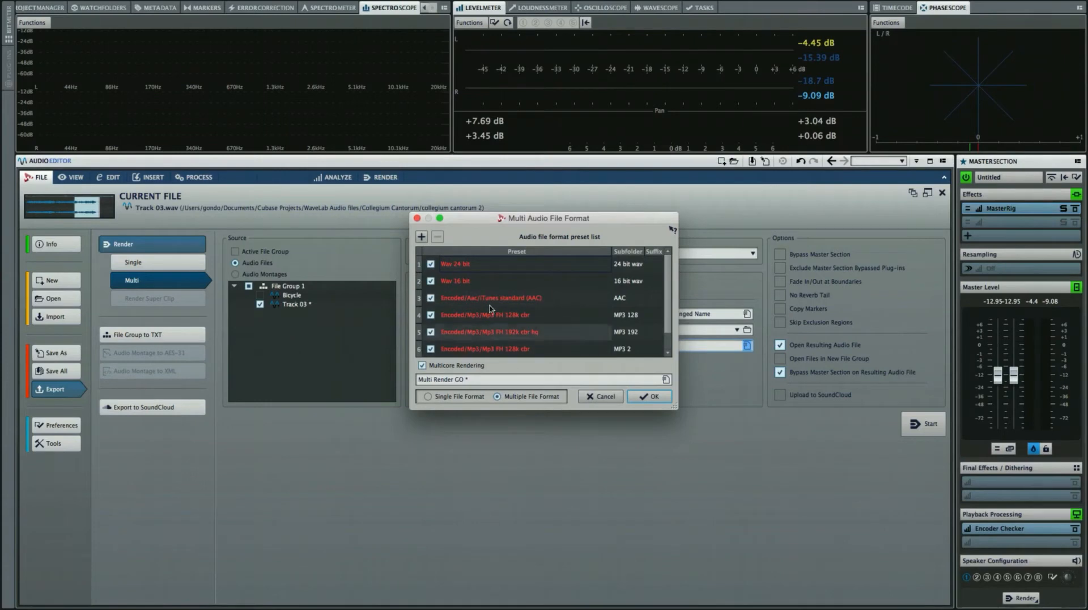
click(422, 237)
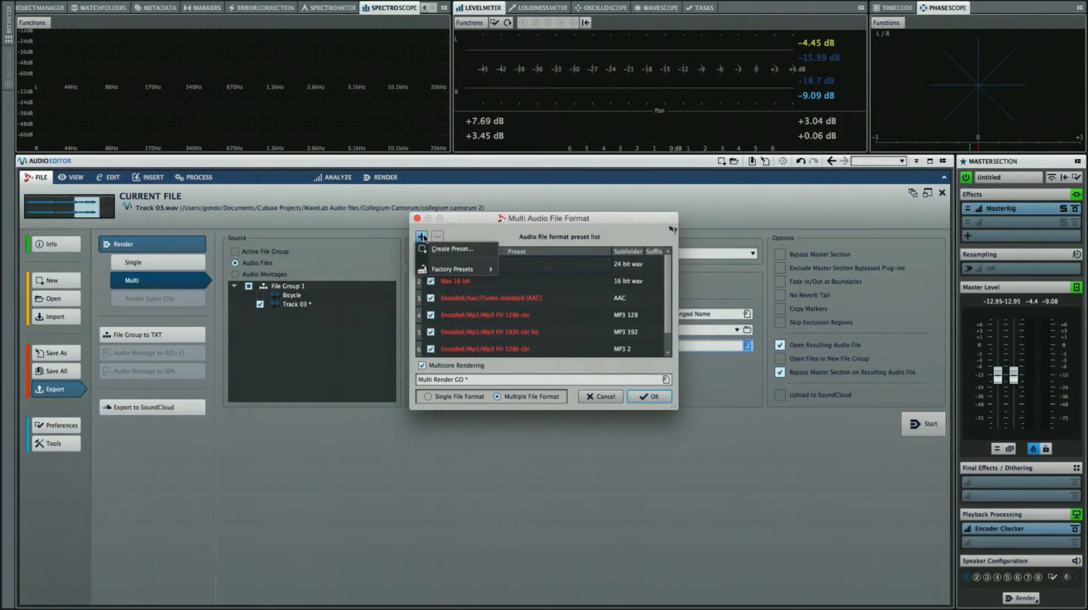
click(452, 268)
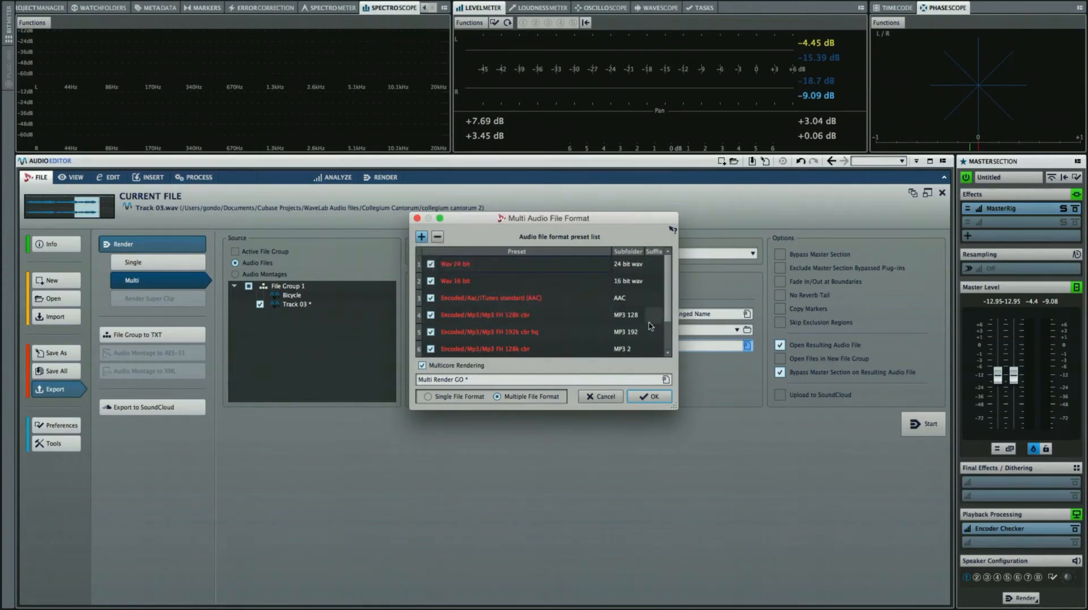
scroll(down, 3)
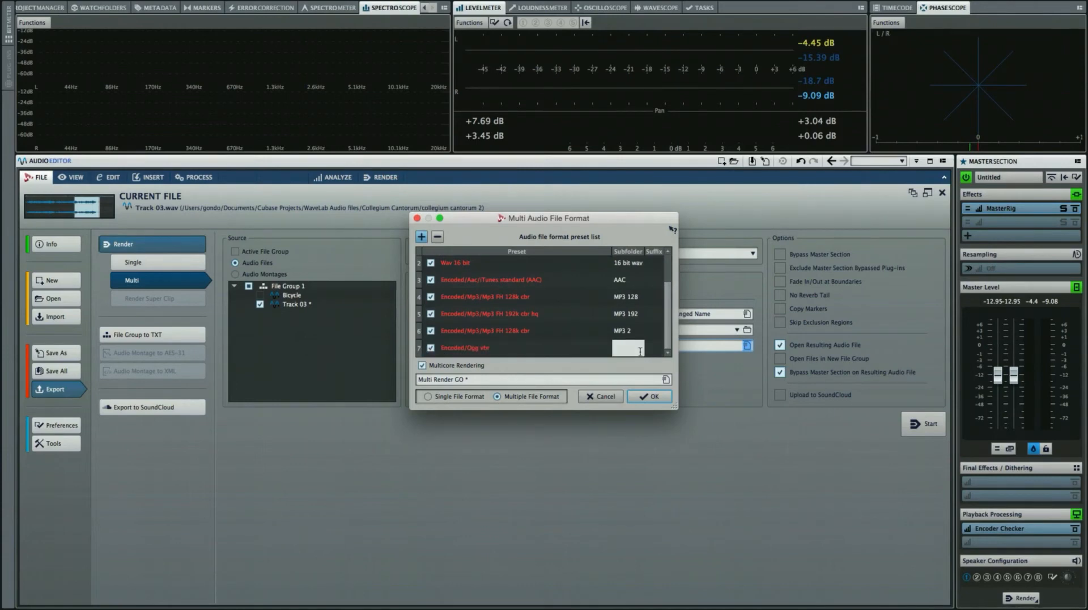
text(ogg vor)
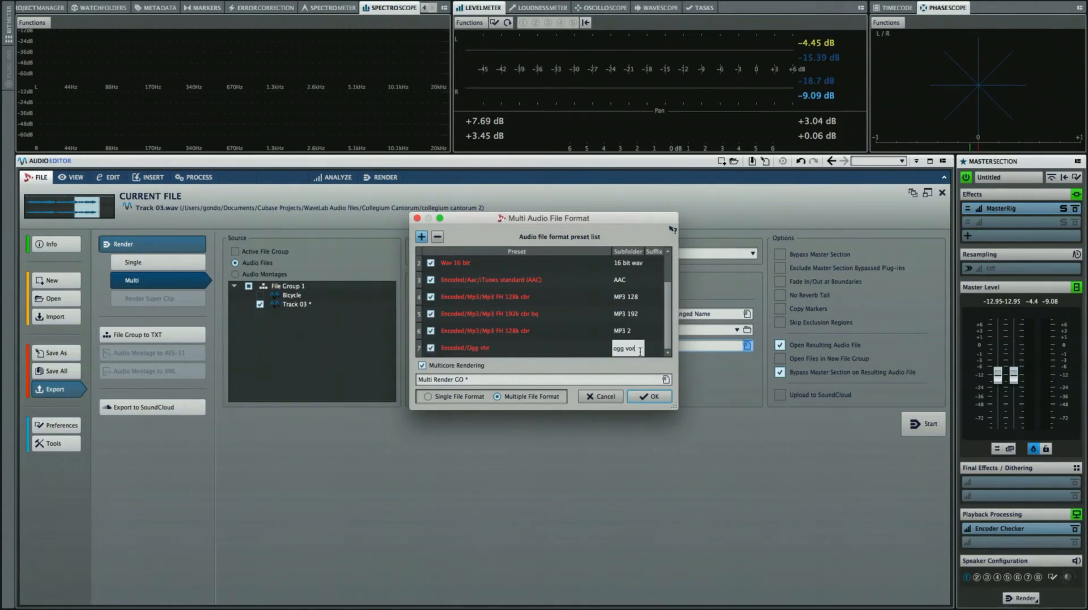
text(bi)
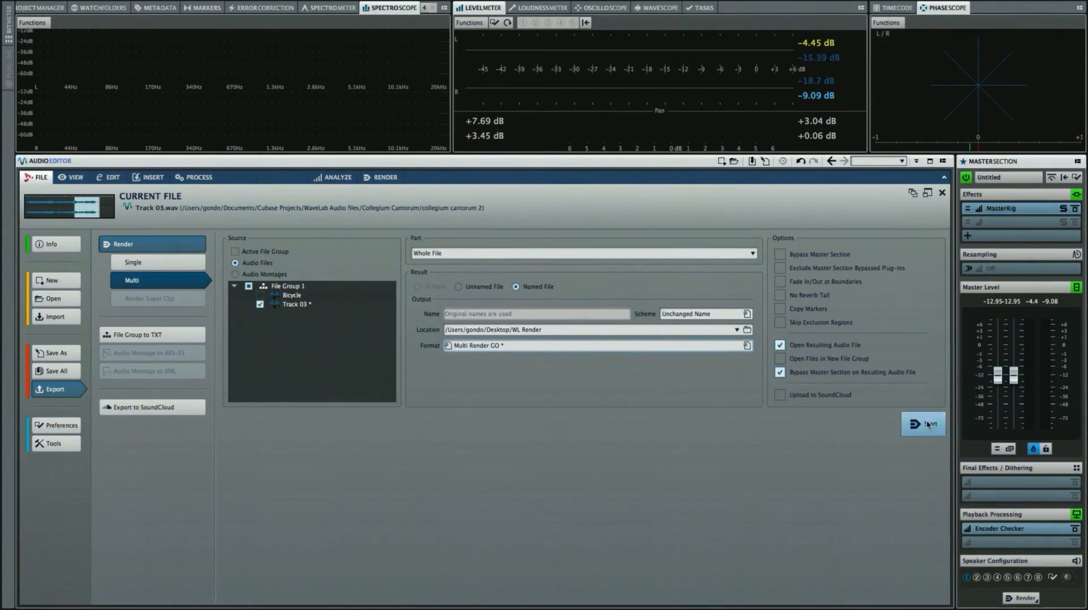
Cancel the first render attempt and switch the Source to Whole File
click(923, 423)
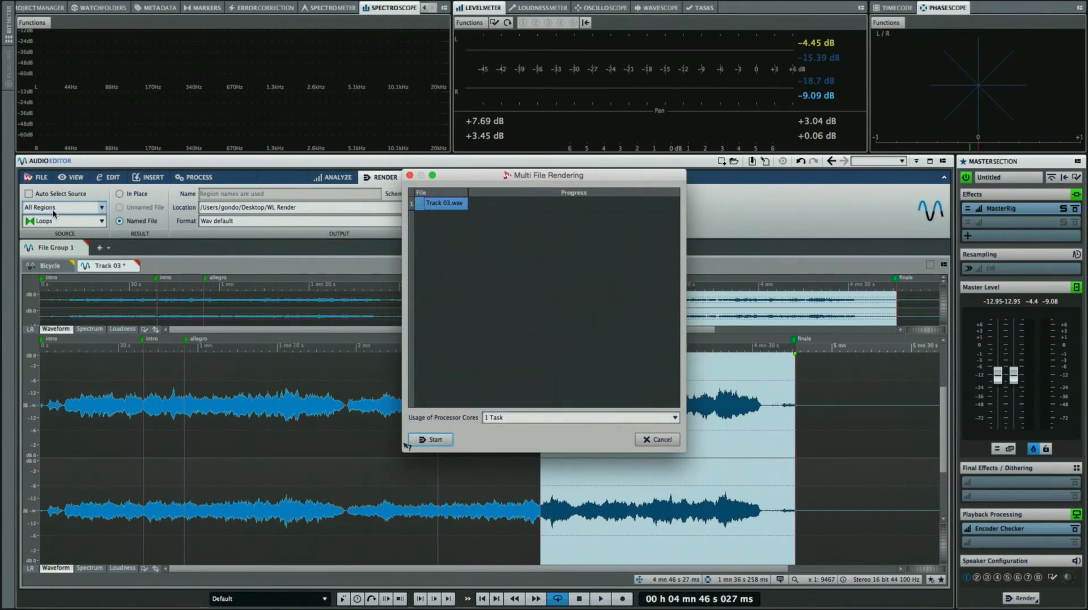
click(656, 439)
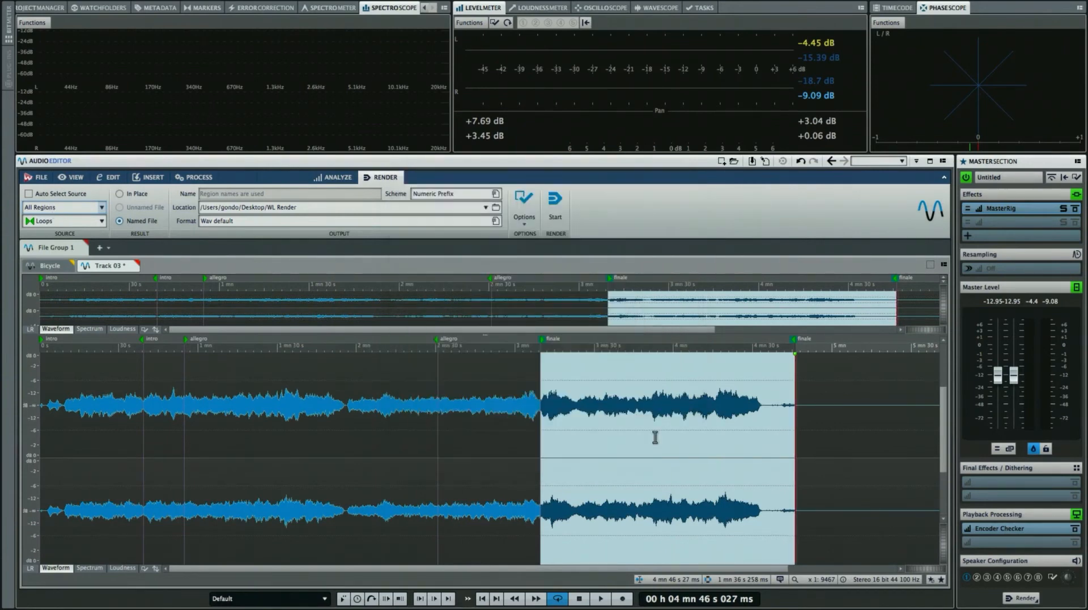
click(63, 206)
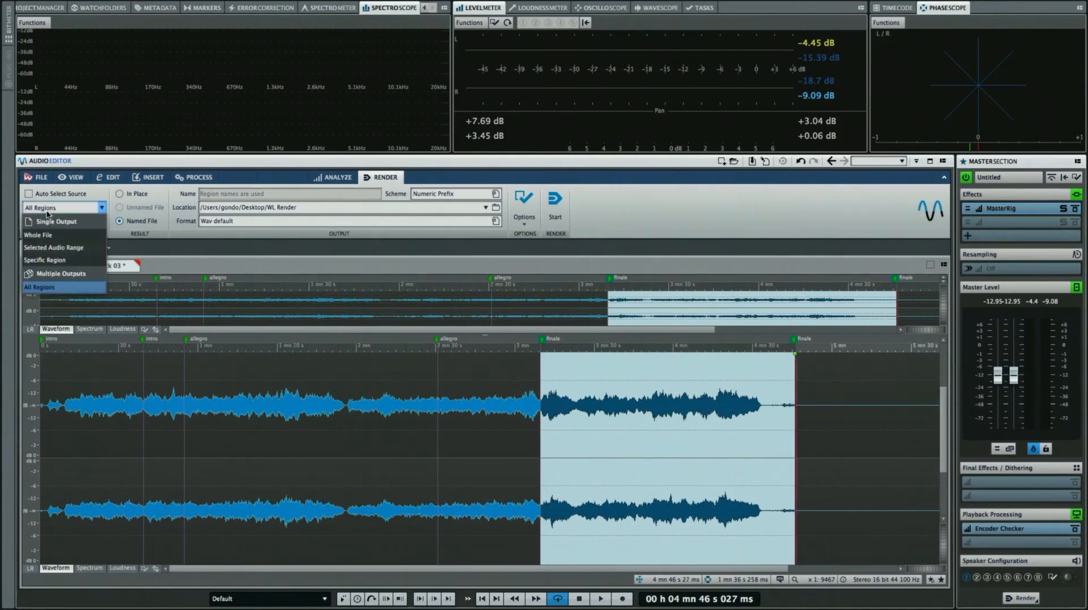
click(38, 234)
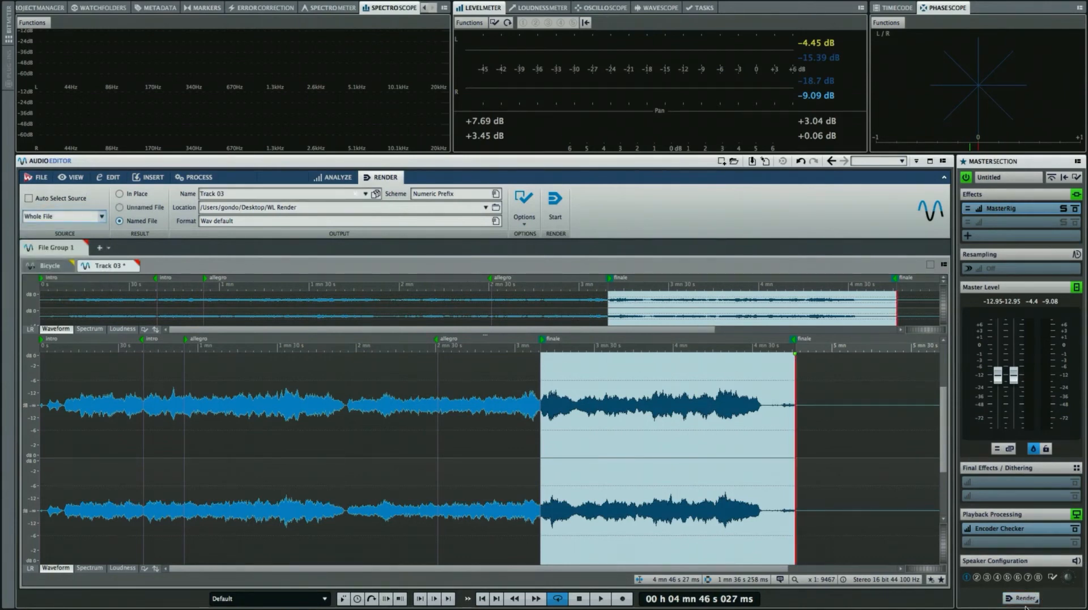
Launch the multi-format render of Track 03.wav from the Master Section and begin processing
click(39, 177)
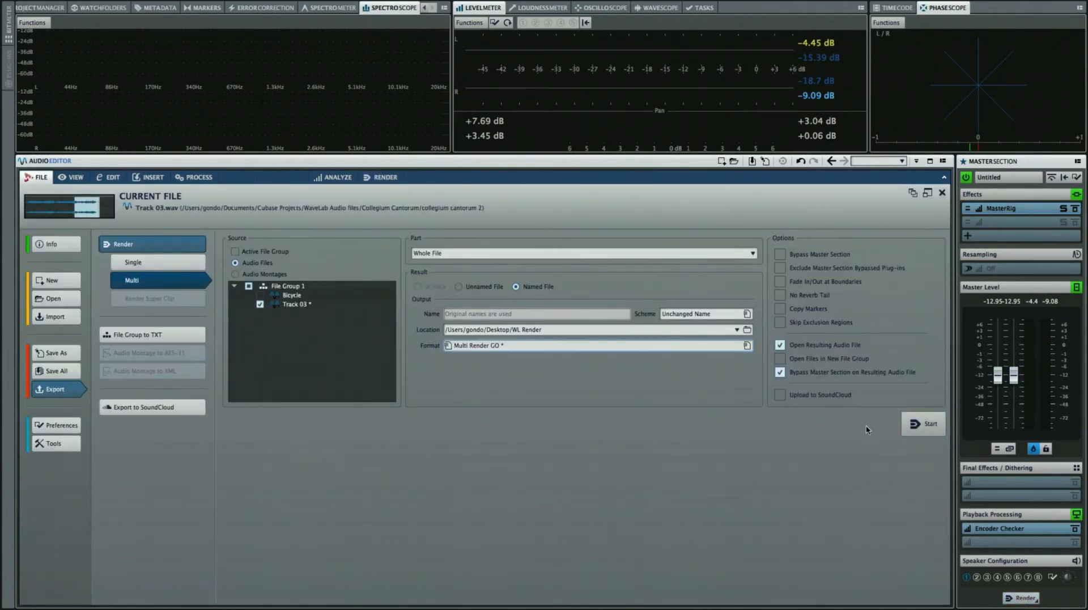
click(923, 422)
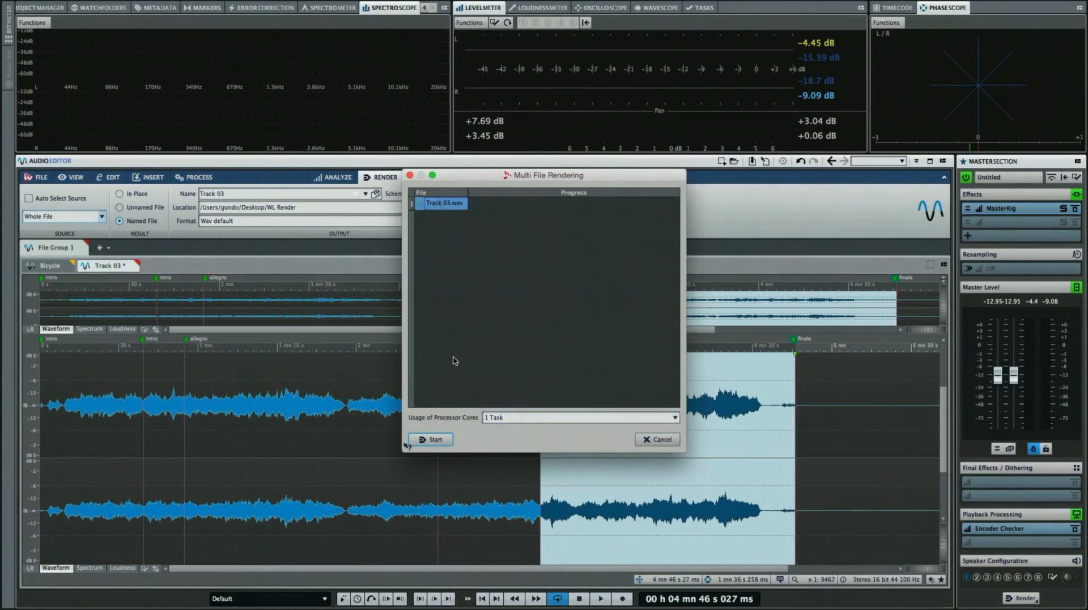
click(429, 439)
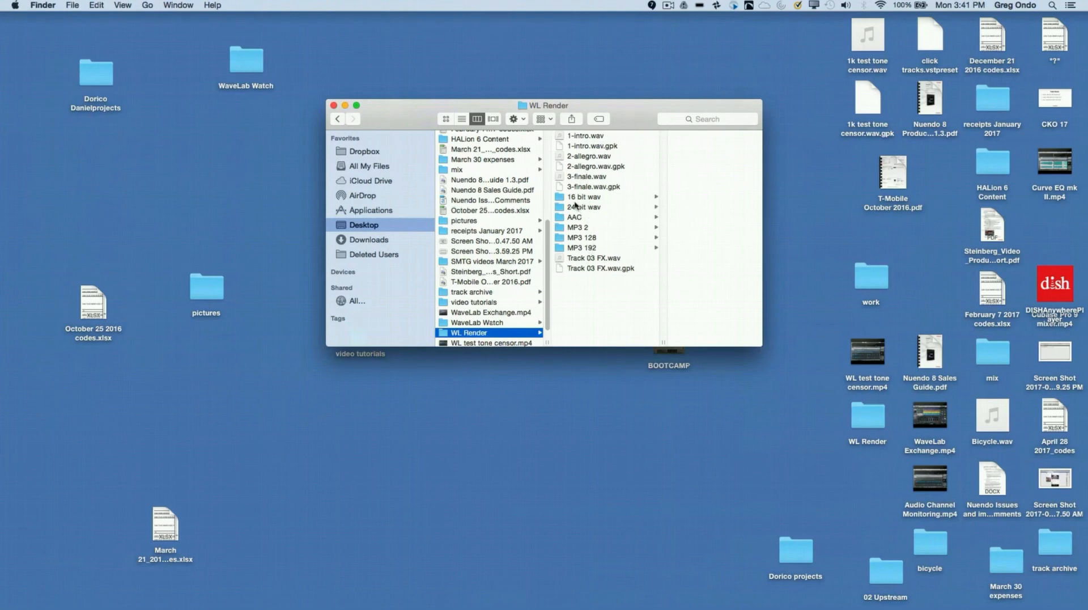
Confirm Track 03.wav sits in the 24 bit wav subfolder, then dismiss the finished Multi File Rendering window
click(586, 206)
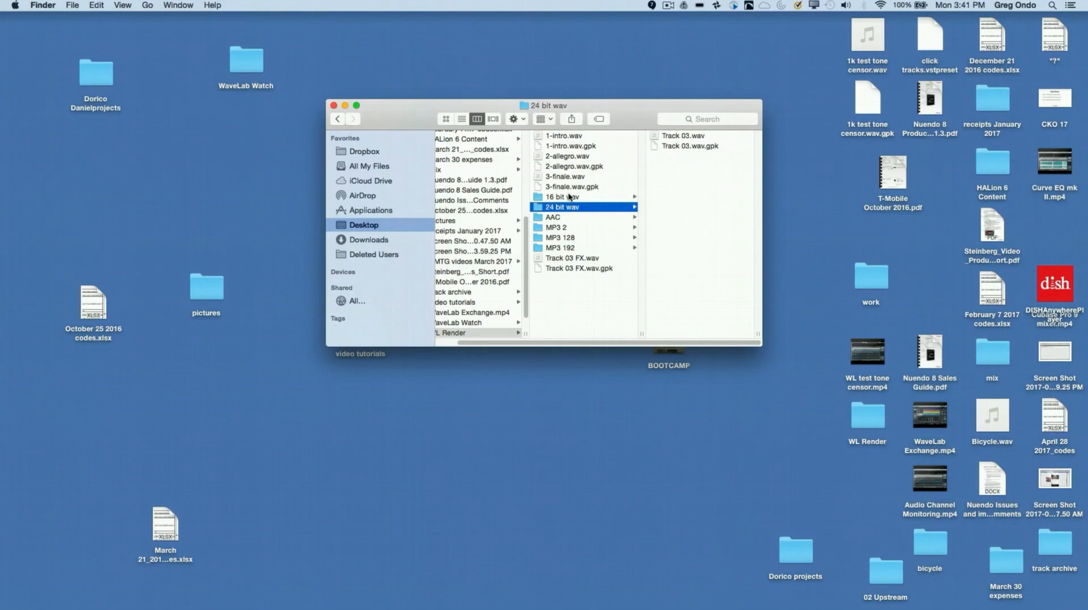
click(553, 218)
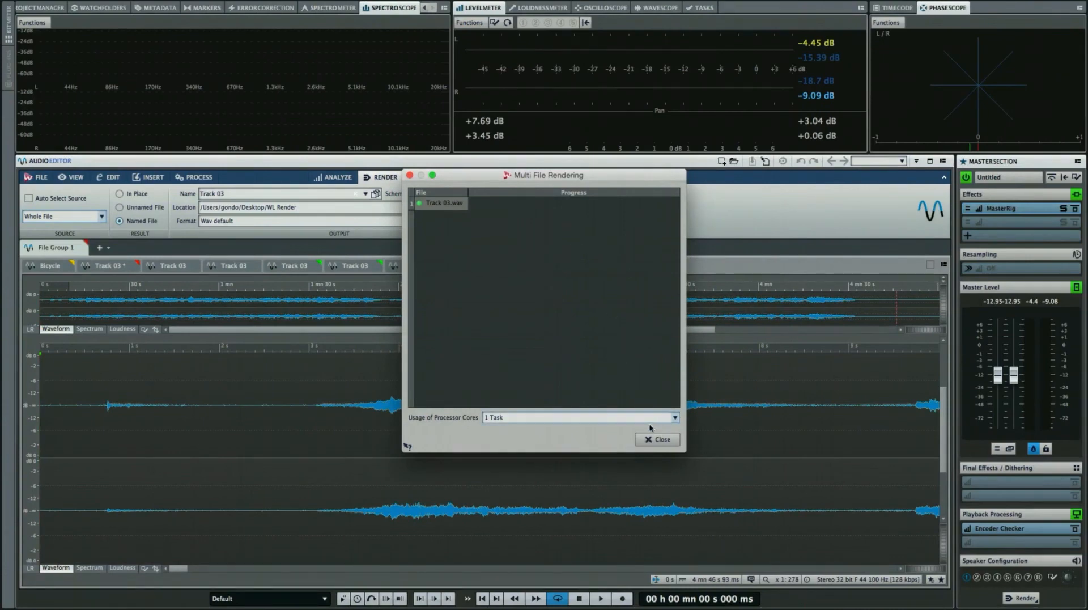
click(655, 440)
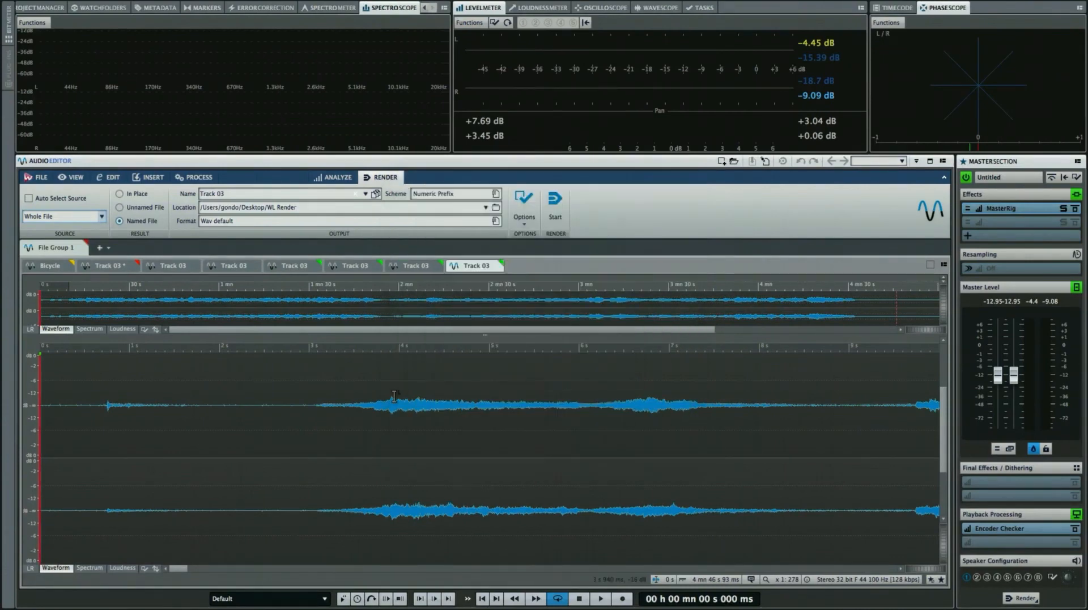